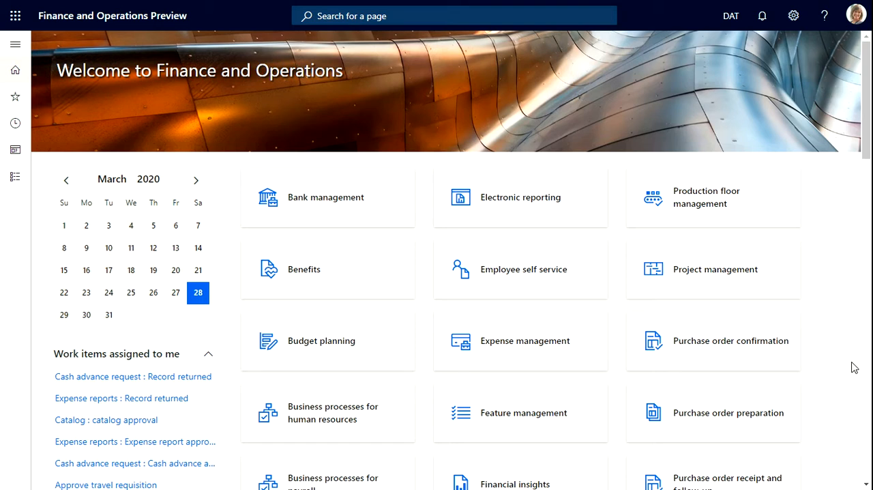
{"action": "mouse_move", "coordinate": [731, 15]}
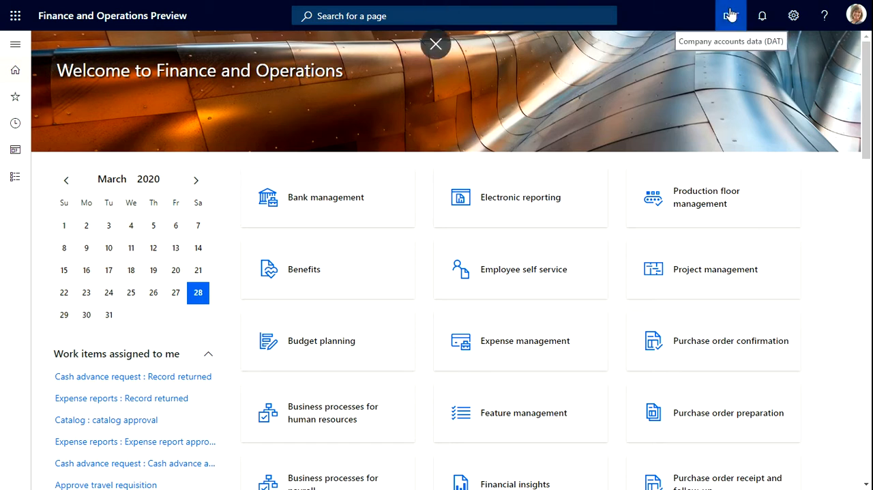
Open Organization administration from Modules, collapse all groups, and expand Organizations to show Legal entities.
{"action": "left_click", "coordinate": [729, 15]}
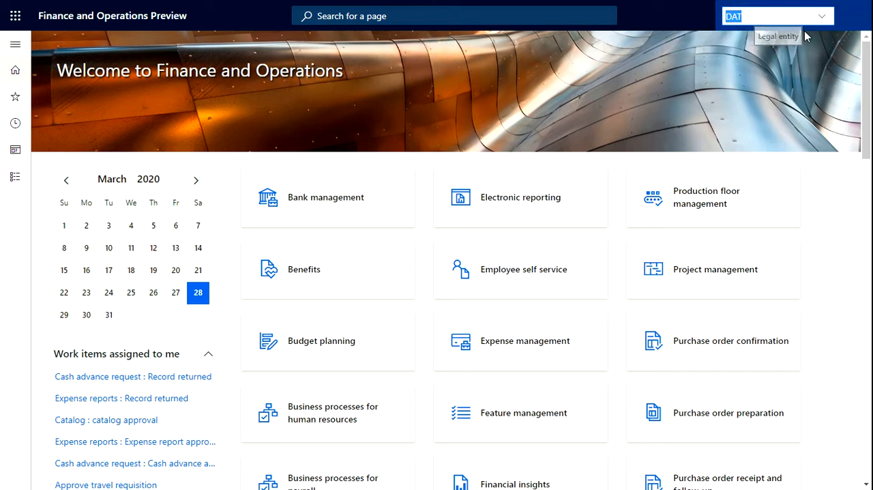
{"action": "mouse_move", "coordinate": [820, 51]}
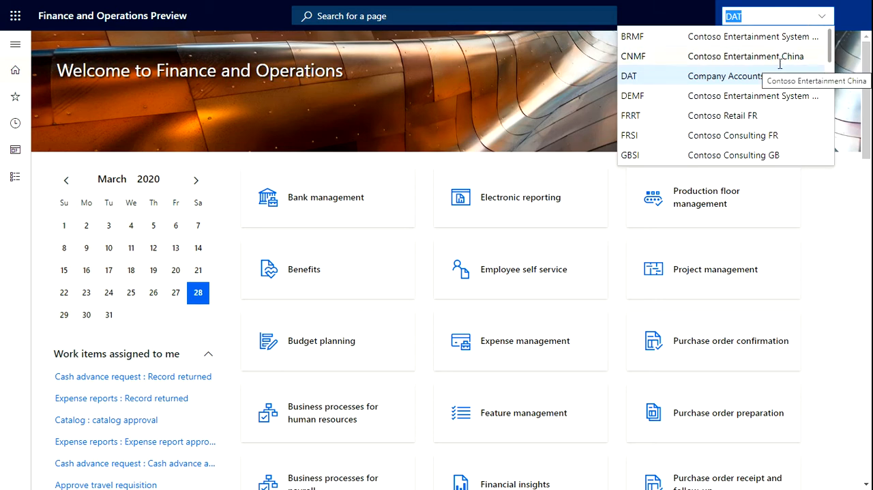
{"action": "mouse_move", "coordinate": [763, 111]}
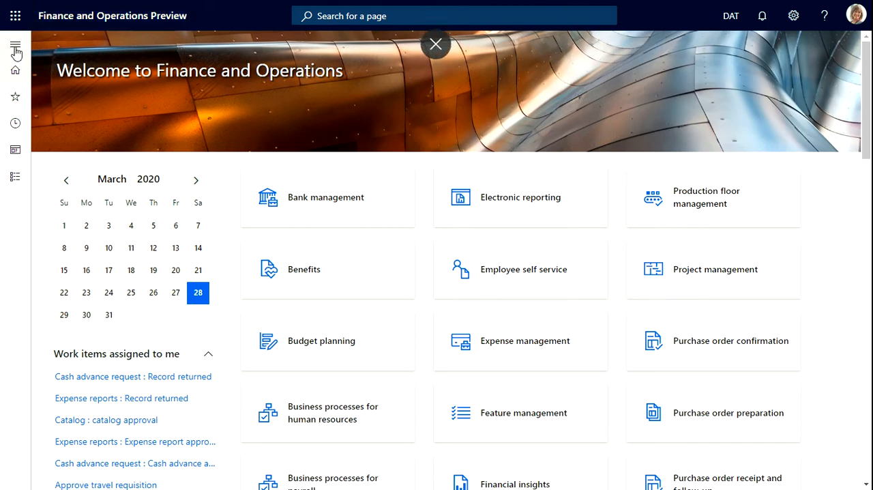
{"action": "left_click", "coordinate": [15, 43]}
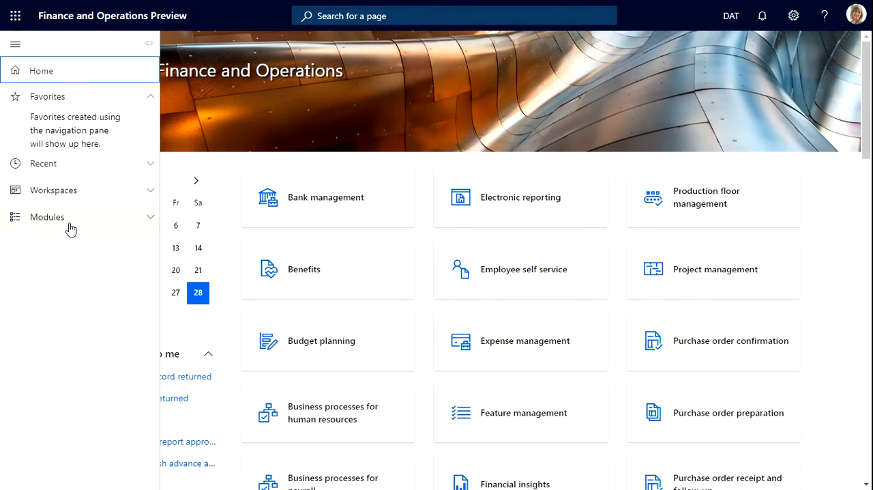
{"action": "left_click", "coordinate": [48, 216]}
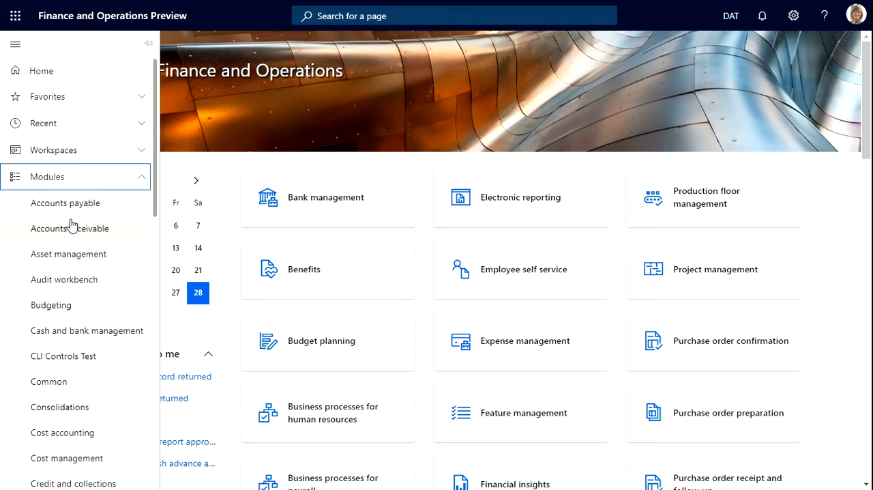
{"action": "scroll", "scroll_direction": "down", "scroll_amount": 3}
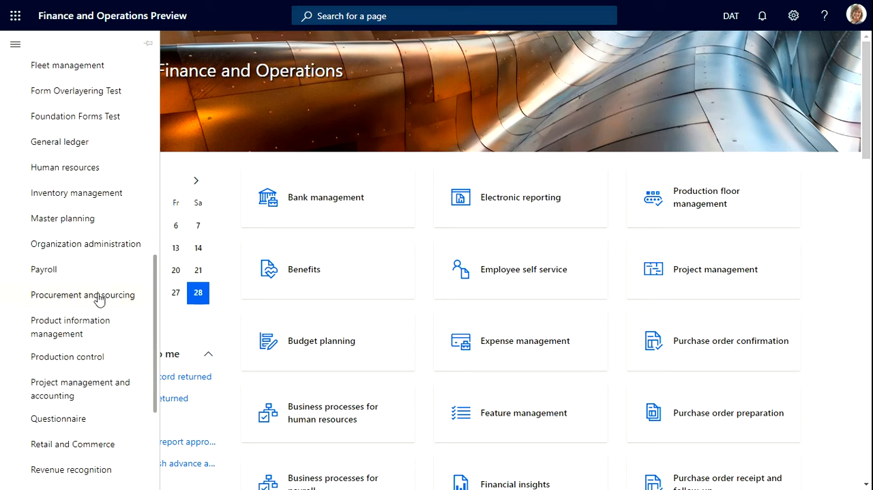
{"action": "scroll", "scroll_direction": "down", "scroll_amount": 3}
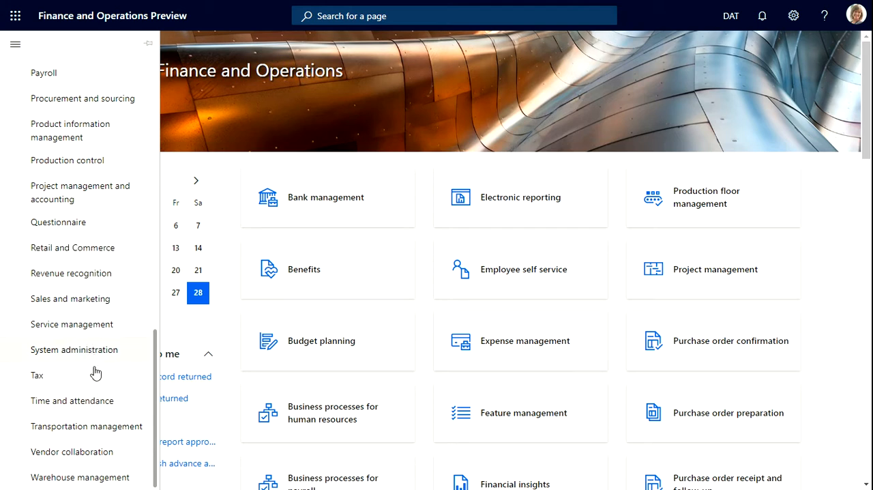
{"action": "scroll", "scroll_direction": "up", "scroll_amount": 3}
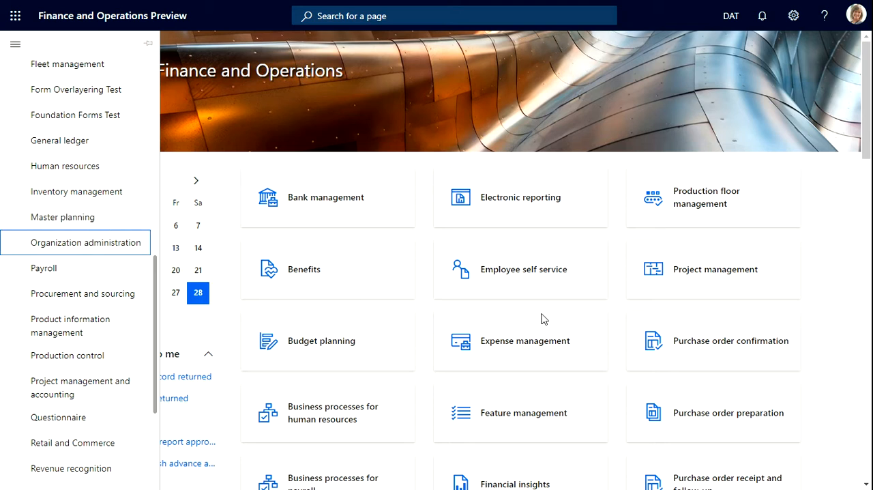
{"action": "left_click", "coordinate": [89, 242]}
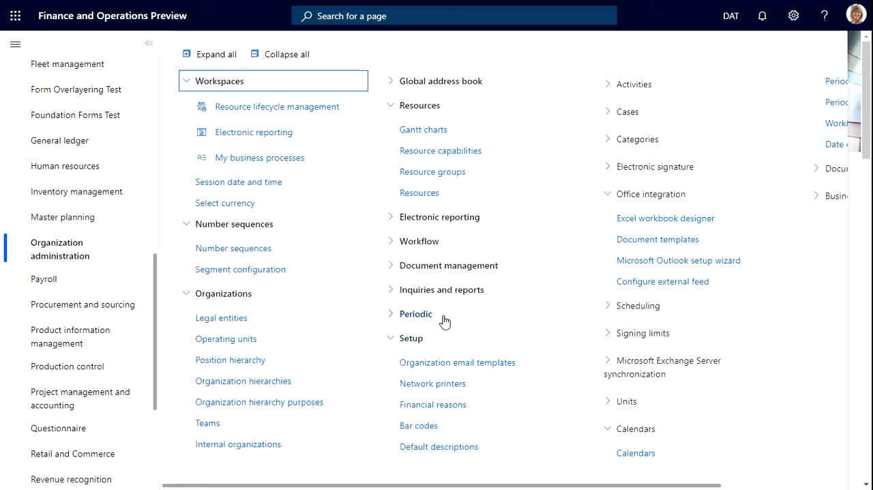
{"action": "left_click", "coordinate": [285, 54]}
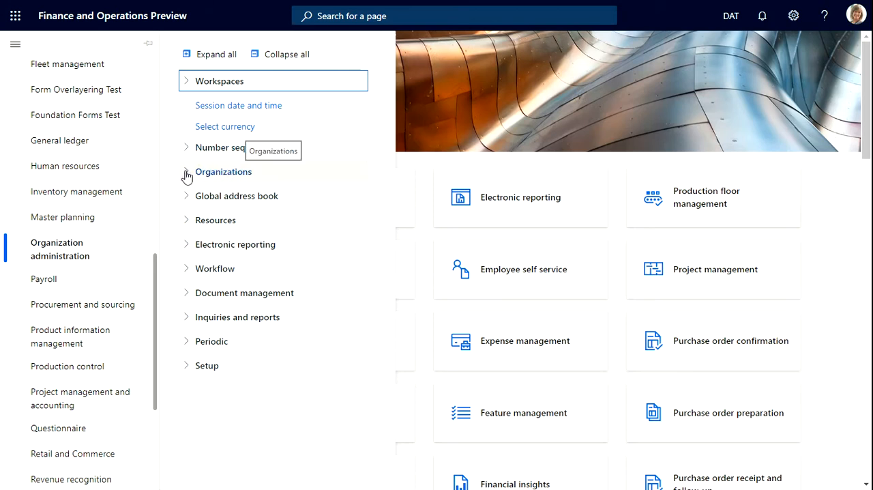
{"action": "left_click", "coordinate": [186, 171]}
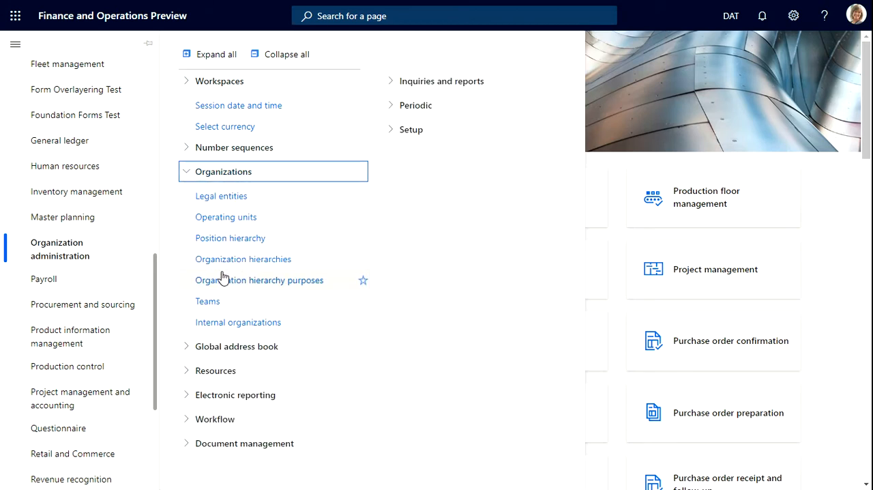
{"action": "mouse_move", "coordinate": [207, 176]}
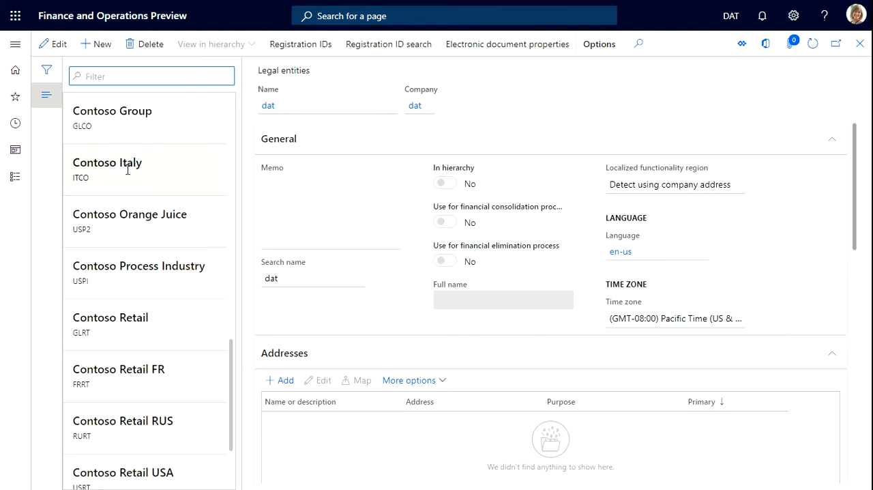
{"action": "mouse_move", "coordinate": [232, 357]}
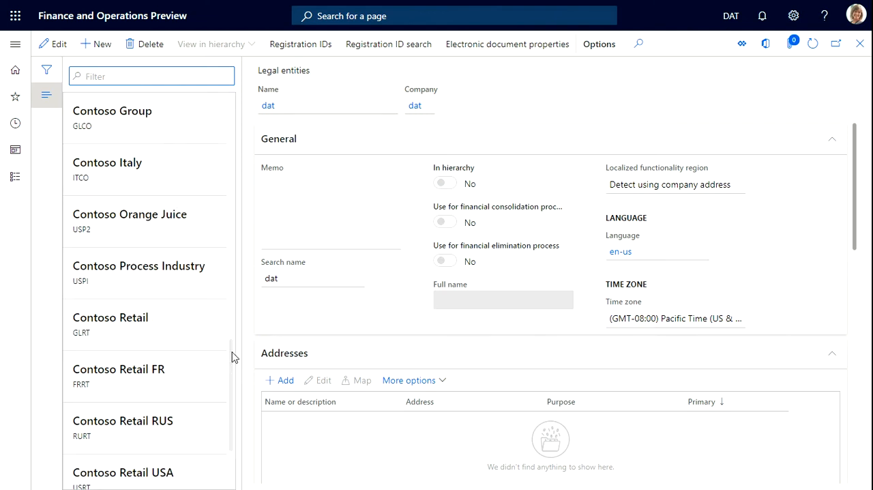
Scroll through the Legal entities list of Contoso companies and the dat record.
{"action": "scroll", "scroll_direction": "up", "scroll_amount": 3}
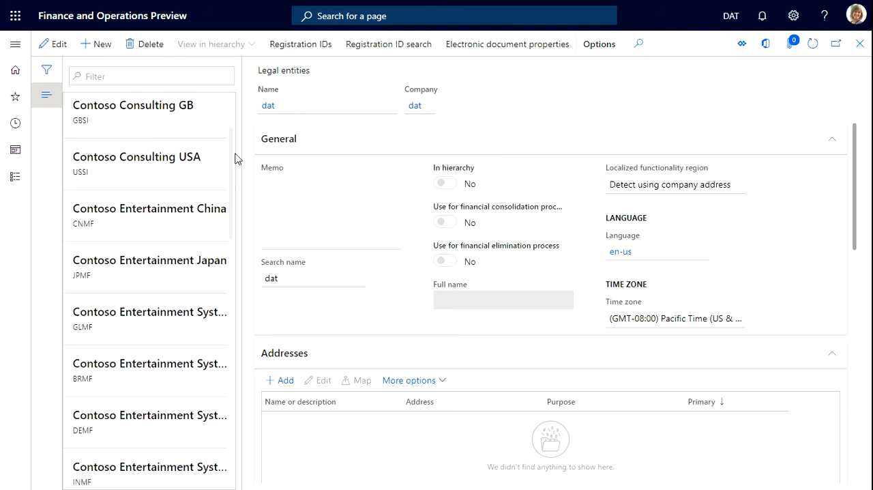
{"action": "scroll", "scroll_direction": "down", "scroll_amount": 3}
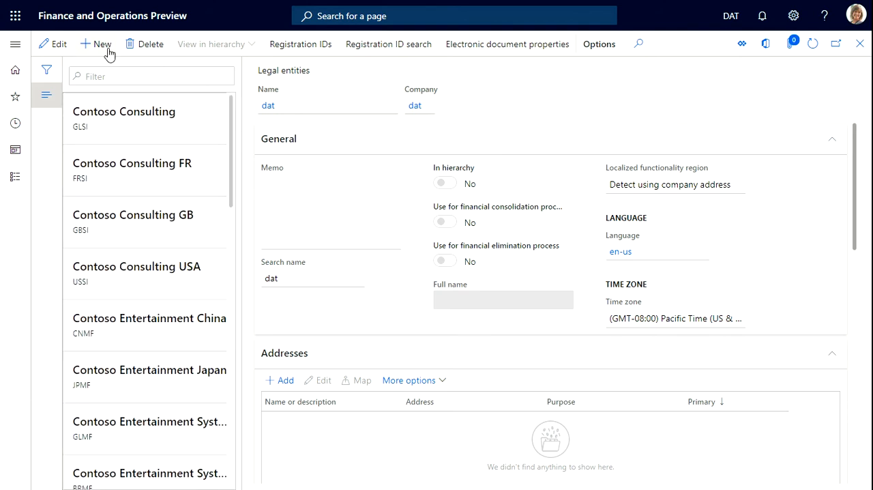
{"action": "mouse_move", "coordinate": [96, 44]}
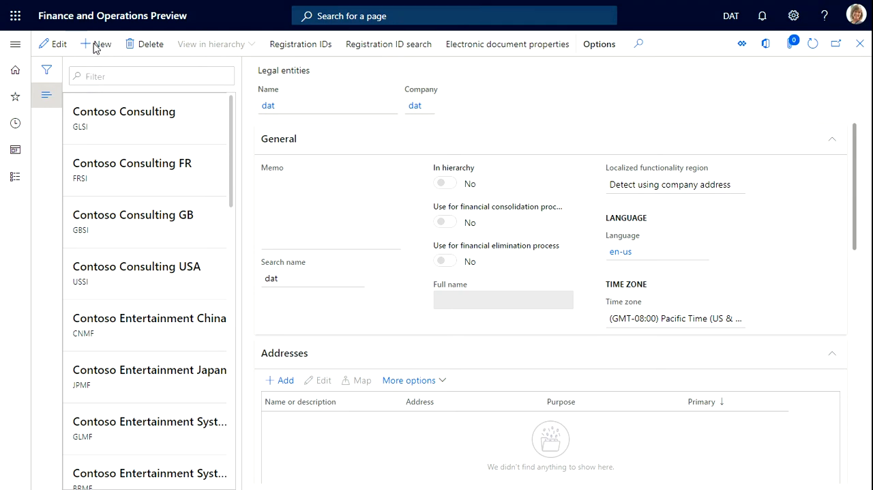
Create legal entity Mahindra with company code MM and country/region United States, confirming with OK.
{"action": "left_click", "coordinate": [95, 44]}
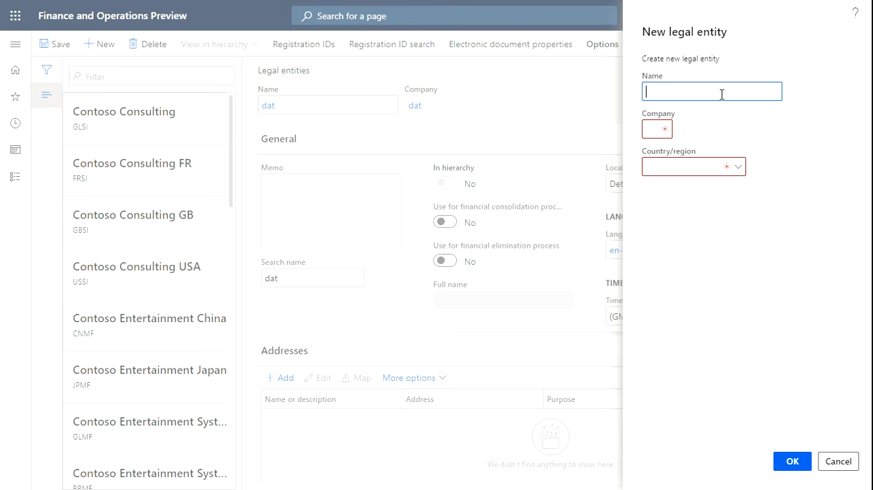
{"action": "type", "text": "M"}
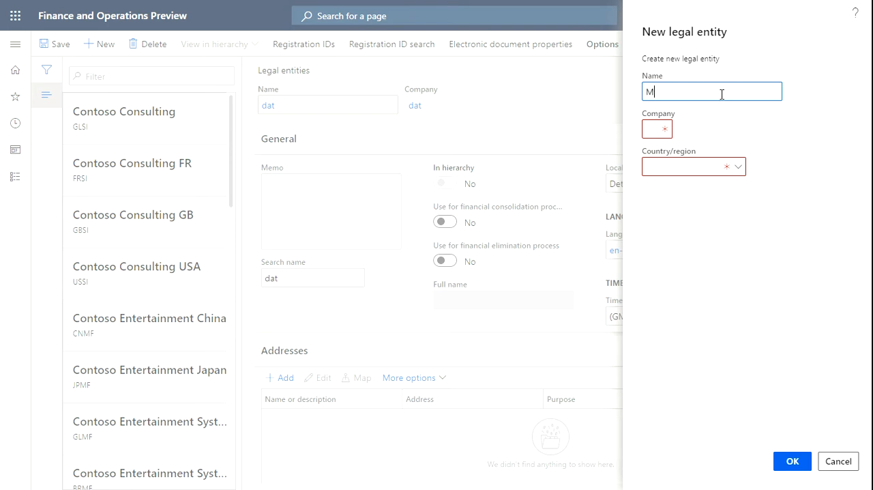
{"action": "type", "text": "ahindra"}
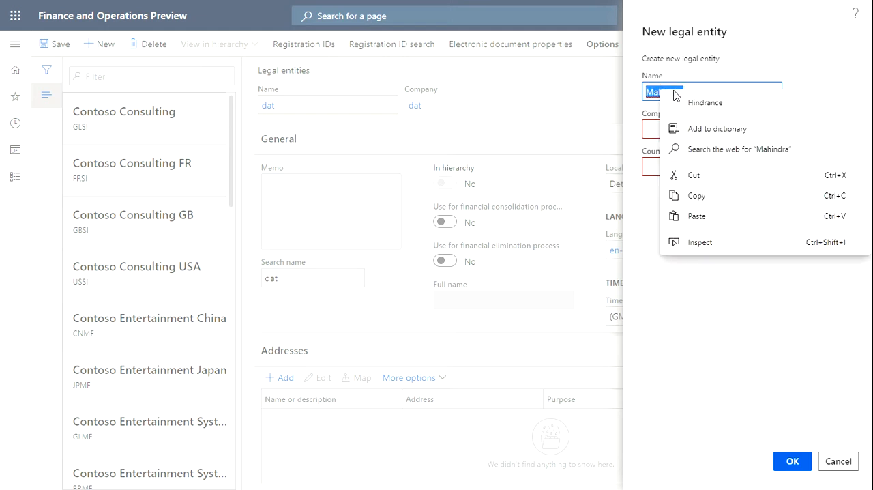
{"action": "left_click", "coordinate": [788, 294]}
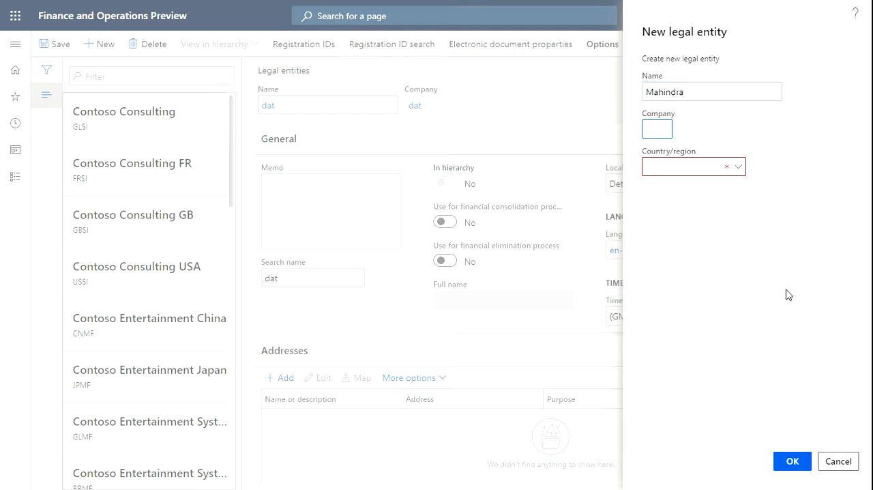
{"action": "type", "text": "MM"}
{"action": "left_click", "coordinate": [694, 167]}
{"action": "type", "text": "USA"}
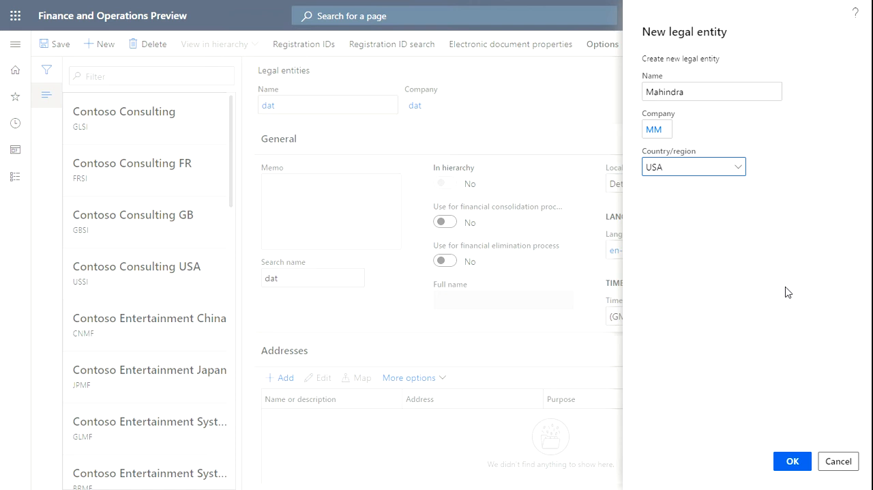
{"action": "left_click", "coordinate": [692, 166]}
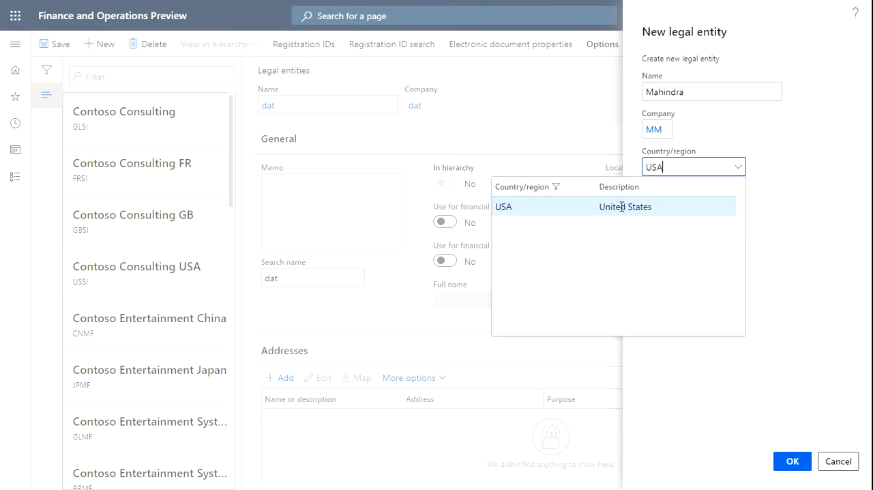
{"action": "left_click", "coordinate": [503, 206]}
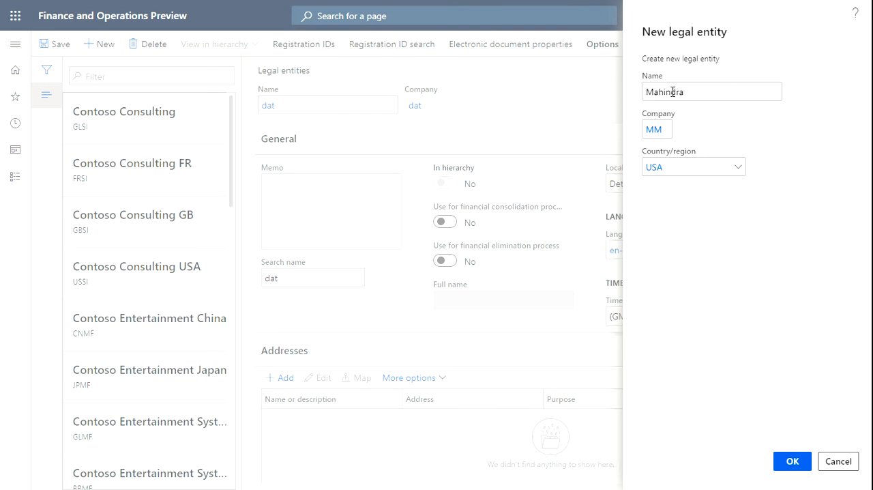
{"action": "left_click", "coordinate": [656, 129]}
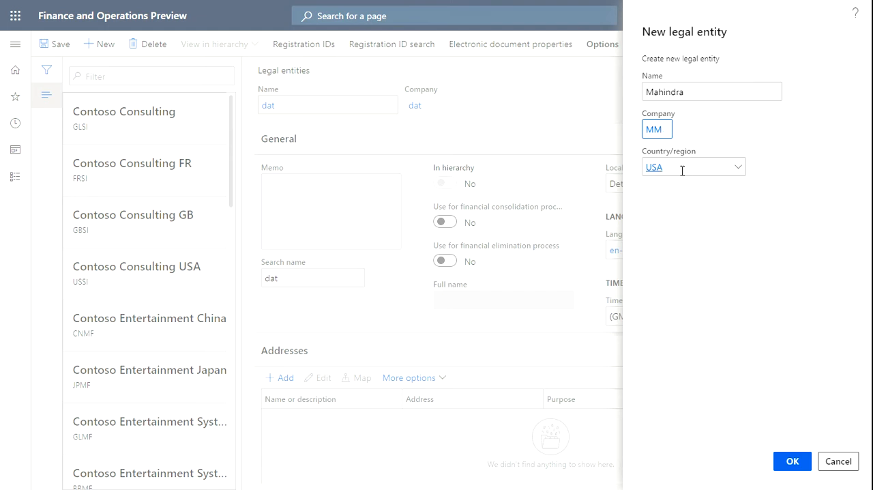
{"action": "mouse_move", "coordinate": [792, 395]}
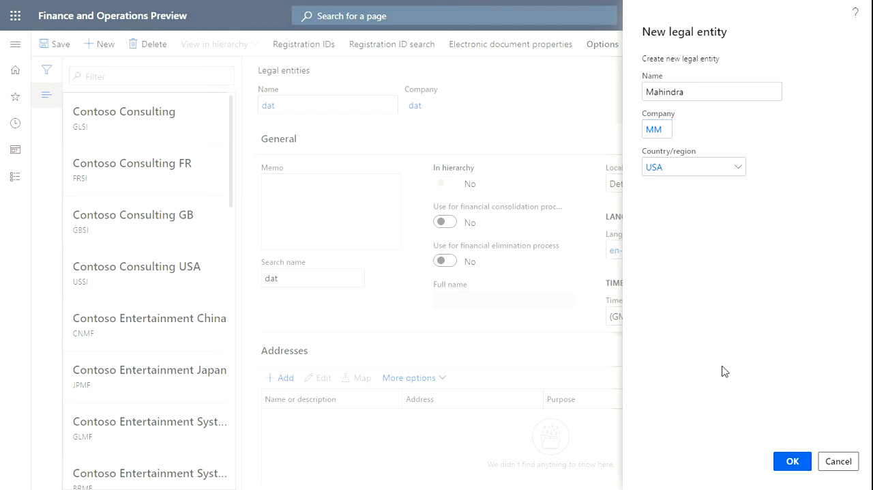
{"action": "left_click", "coordinate": [792, 461]}
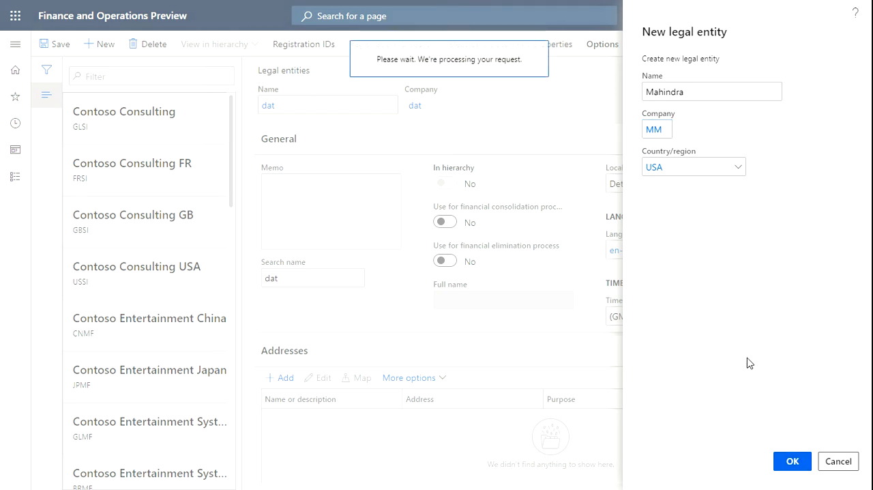
{"action": "left_click", "coordinate": [792, 461]}
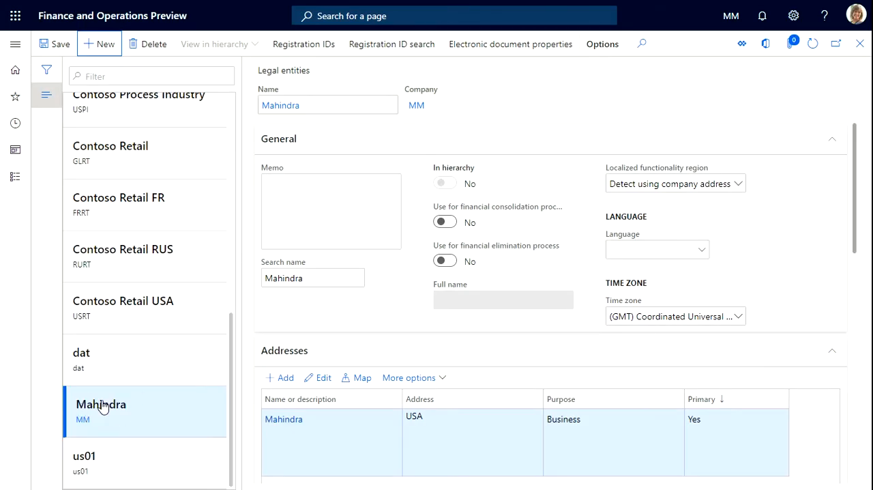
{"action": "mouse_move", "coordinate": [82, 409]}
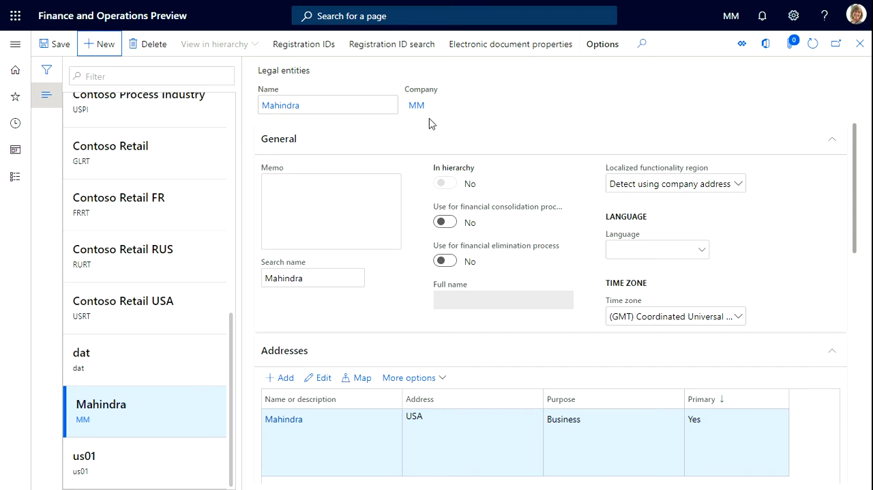
{"action": "left_click", "coordinate": [331, 210]}
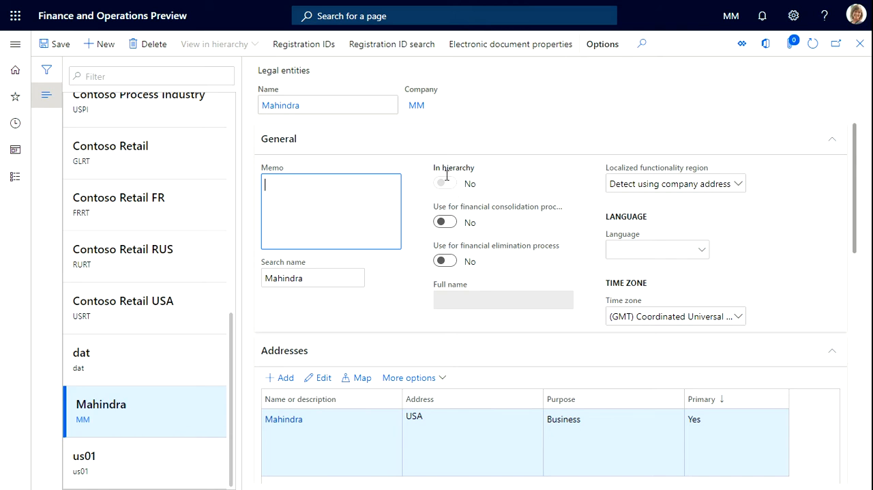
{"action": "mouse_move", "coordinate": [447, 168]}
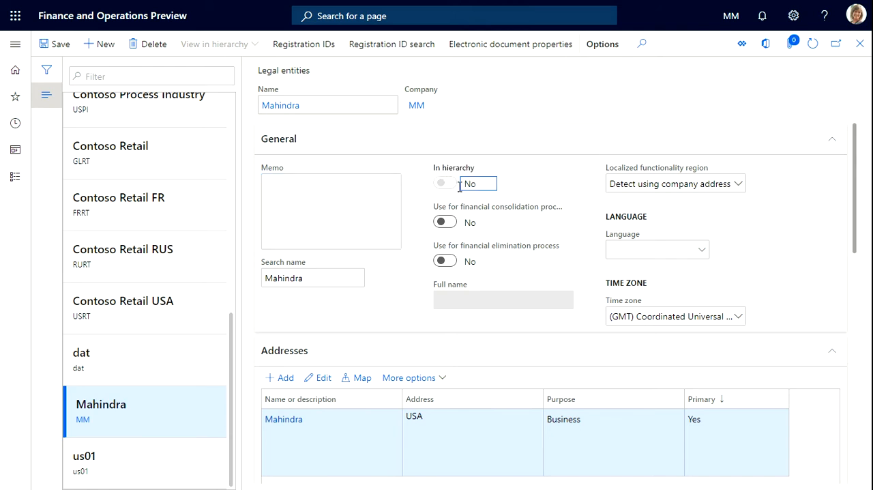
{"action": "mouse_move", "coordinate": [446, 206]}
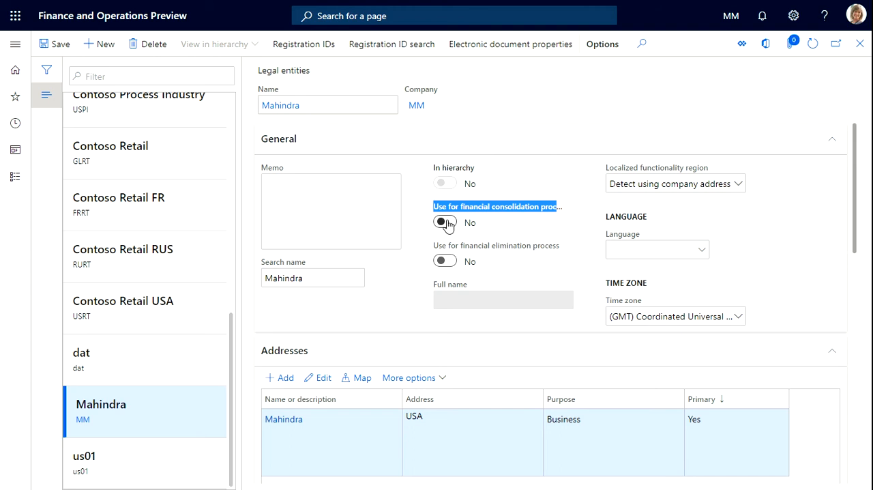
{"action": "left_click", "coordinate": [444, 221]}
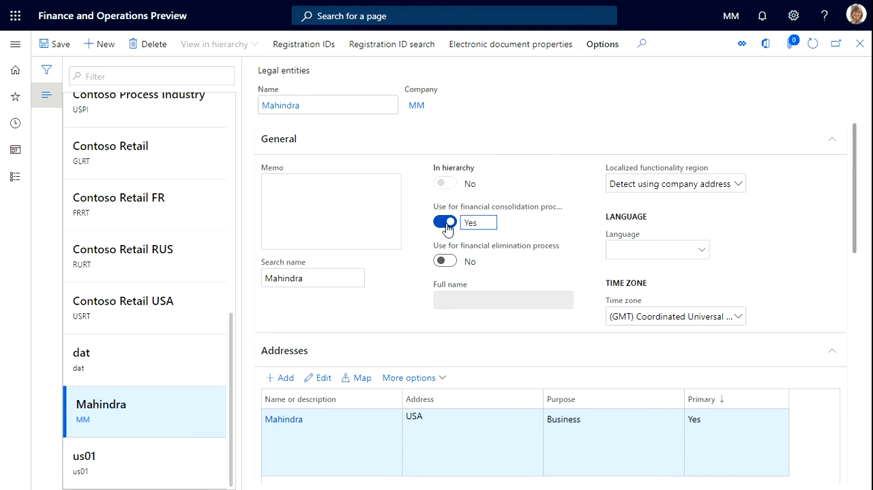
{"action": "left_click", "coordinate": [444, 222]}
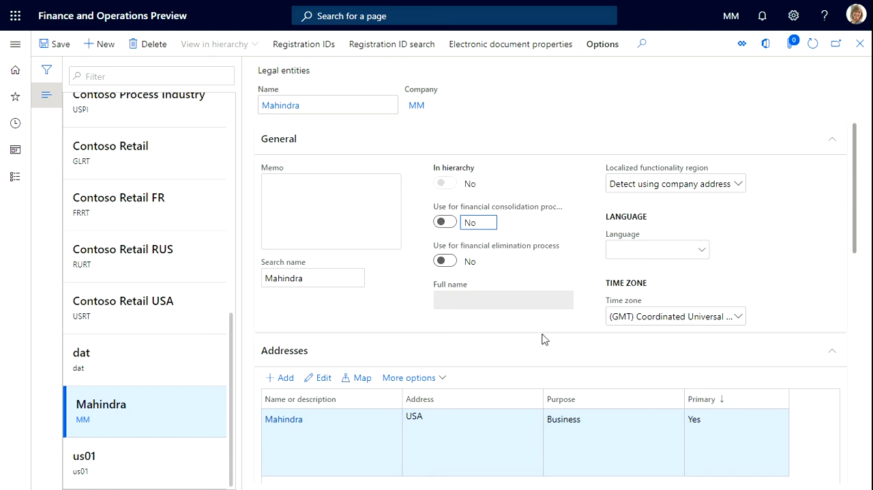
{"action": "left_click", "coordinate": [444, 261]}
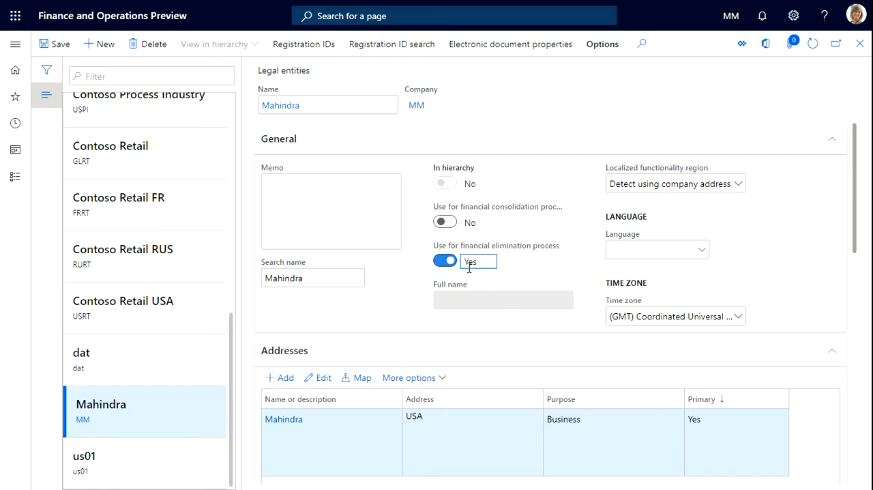
{"action": "left_click", "coordinate": [444, 261]}
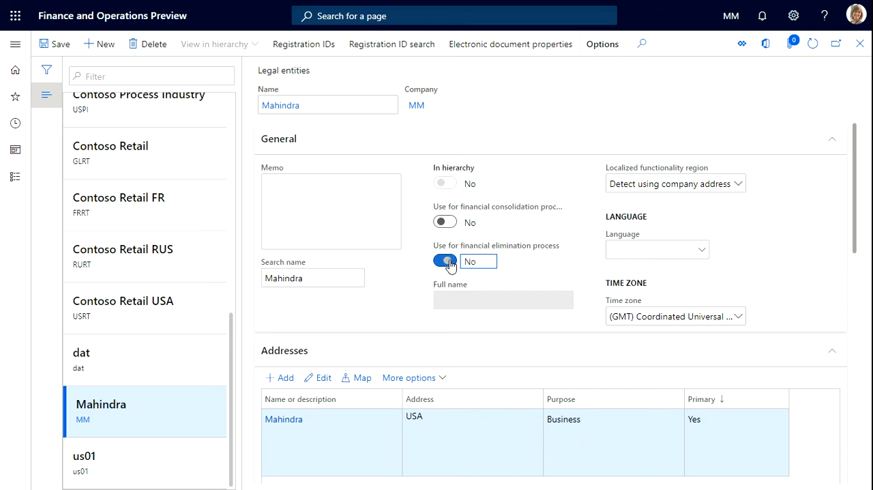
{"action": "left_click", "coordinate": [444, 260]}
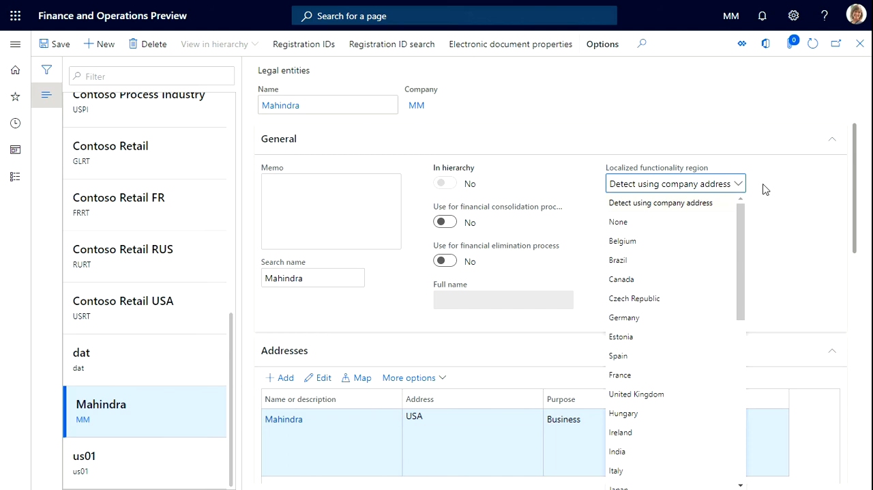
{"action": "mouse_move", "coordinate": [686, 257]}
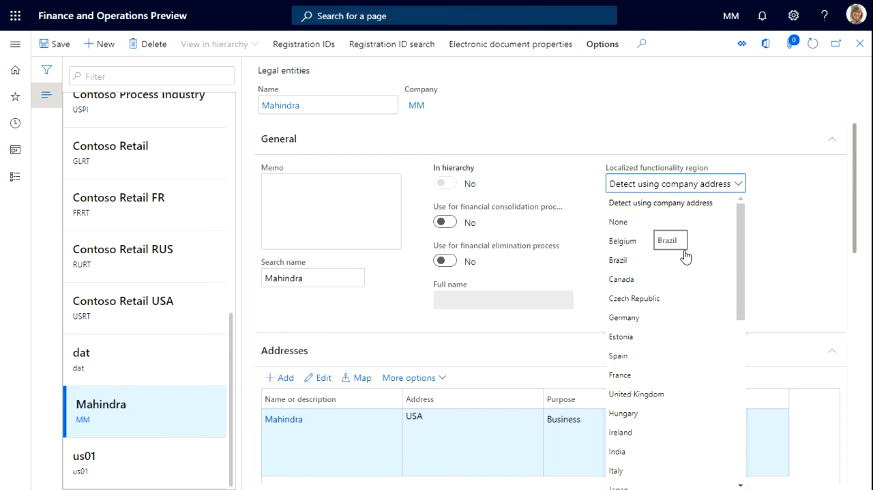
Set Mahindra's localized functionality region to United States.
{"action": "scroll", "scroll_direction": "down", "scroll_amount": 3}
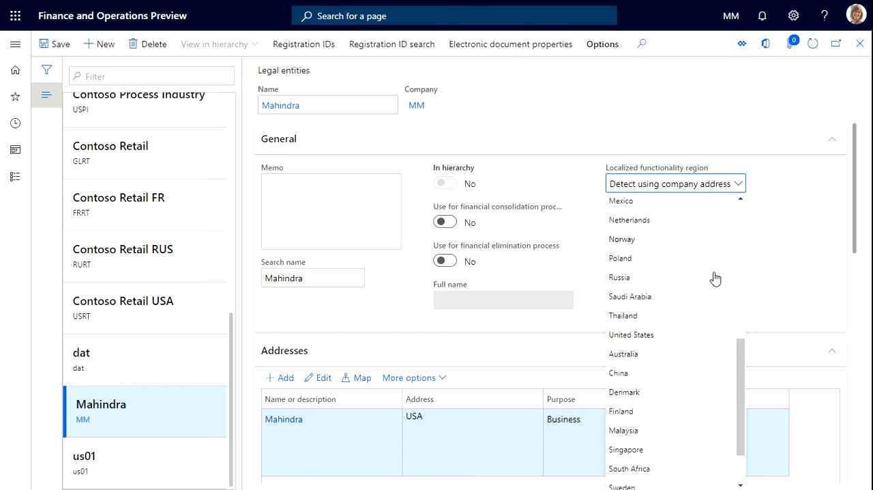
{"action": "scroll", "scroll_direction": "down", "scroll_amount": 3}
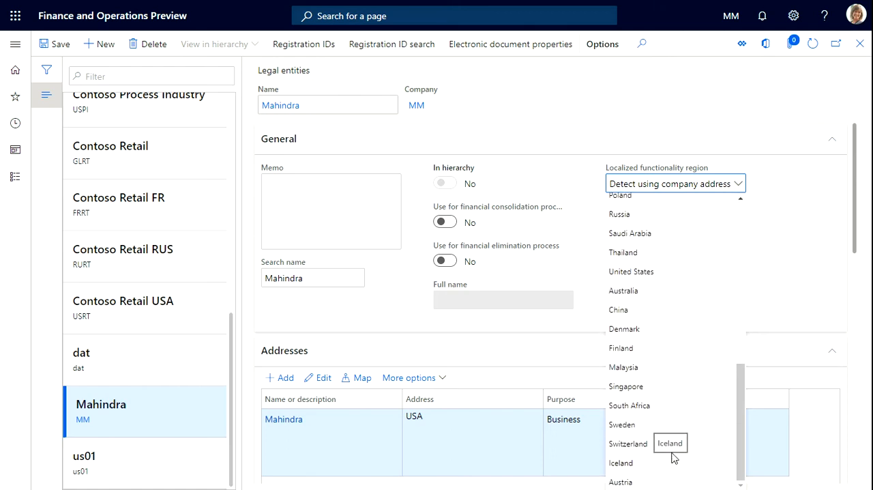
{"action": "scroll", "scroll_direction": "up", "scroll_amount": 3}
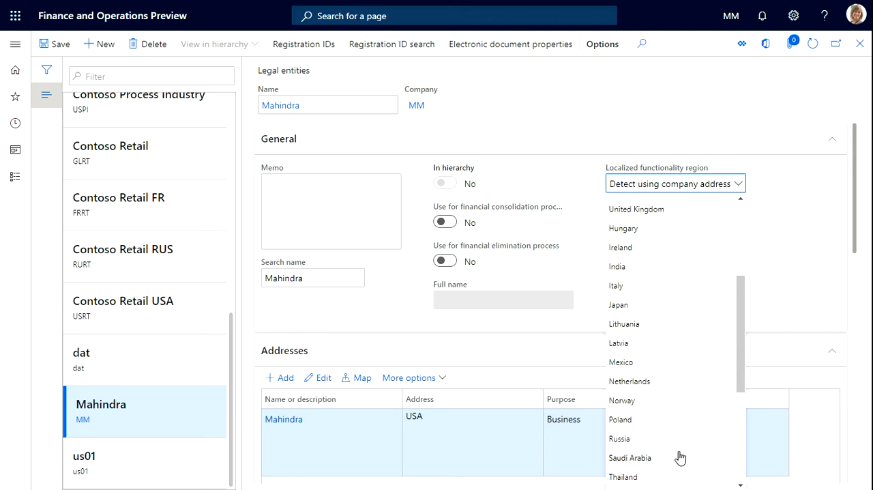
{"action": "scroll", "scroll_direction": "up", "scroll_amount": 3}
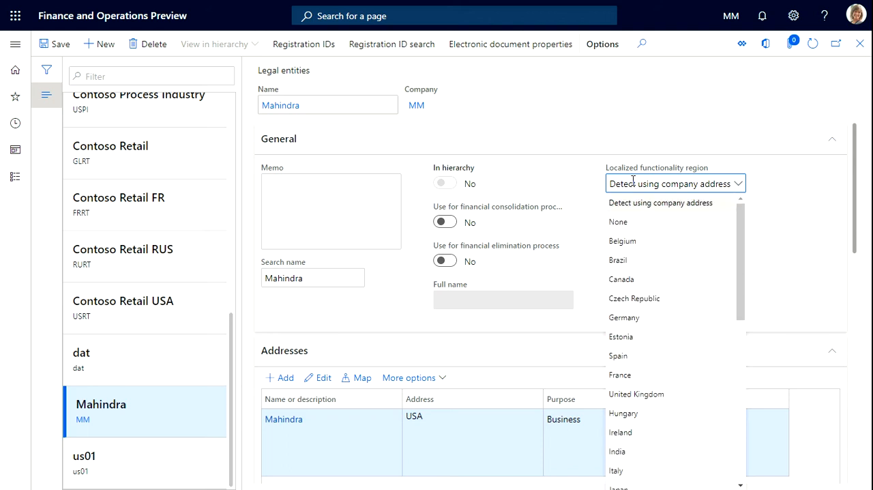
{"action": "mouse_move", "coordinate": [665, 228]}
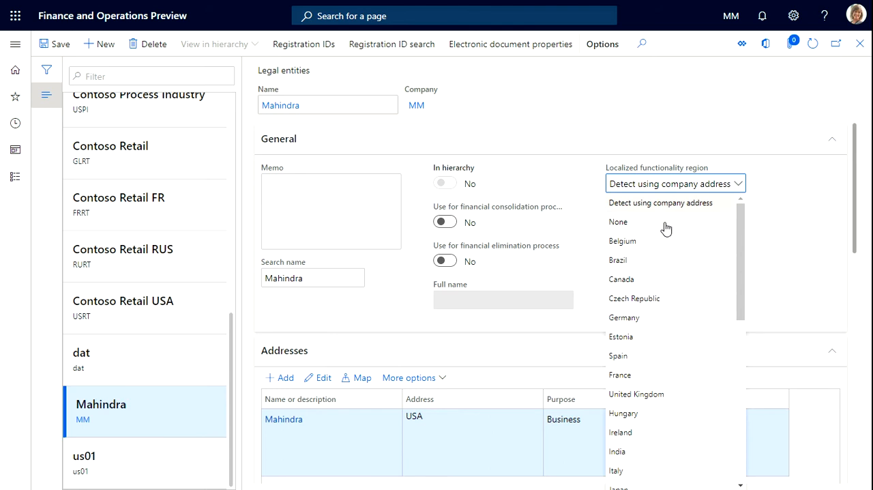
{"action": "scroll", "scroll_direction": "down", "scroll_amount": 3}
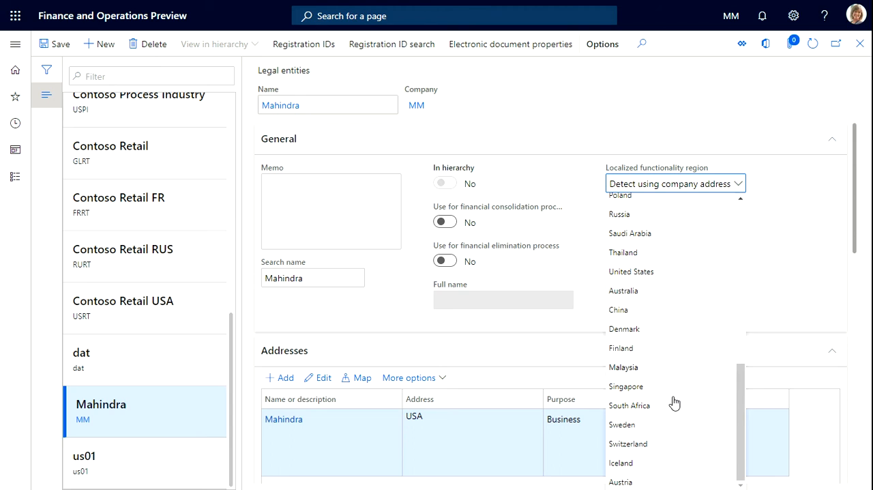
{"action": "mouse_move", "coordinate": [667, 285]}
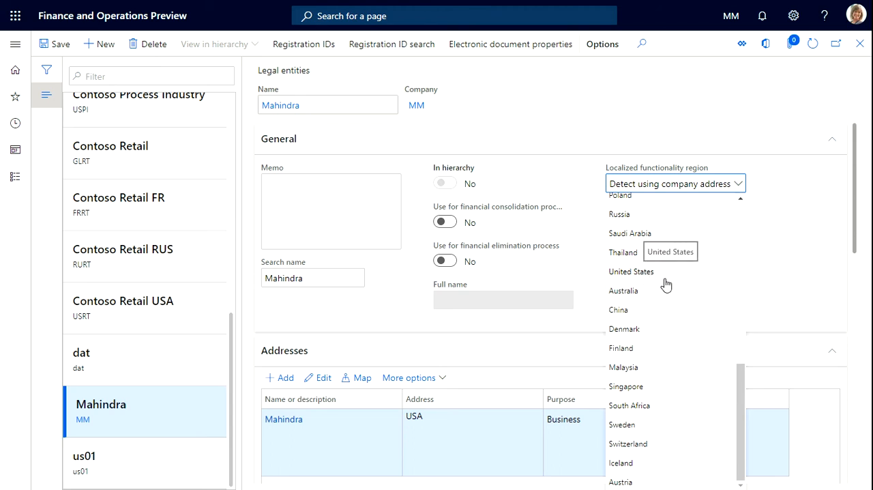
{"action": "left_click", "coordinate": [631, 271]}
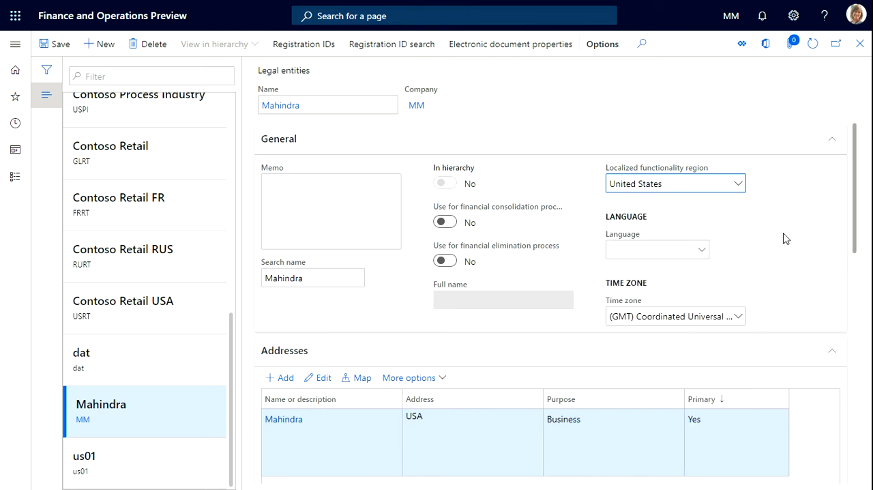
Set language to en-us and time zone to (GMT-08:00) Pacific Time (US & Canada).
{"action": "left_click", "coordinate": [657, 248]}
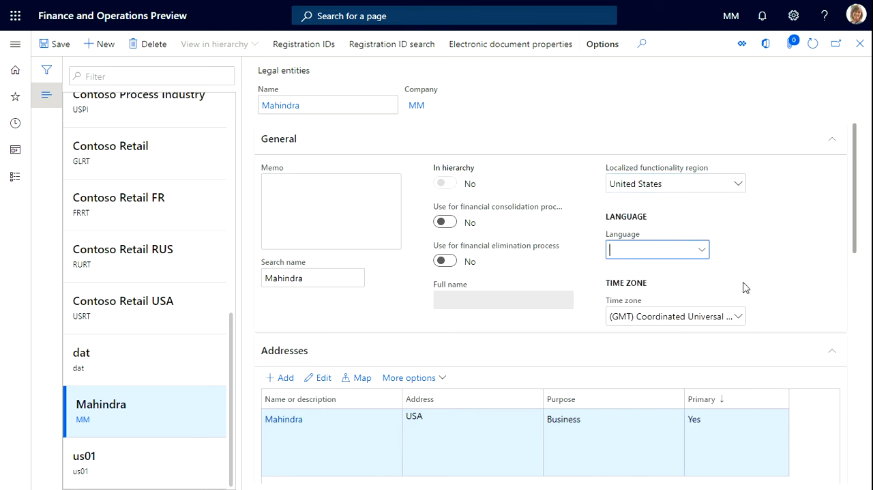
{"action": "left_click", "coordinate": [701, 249]}
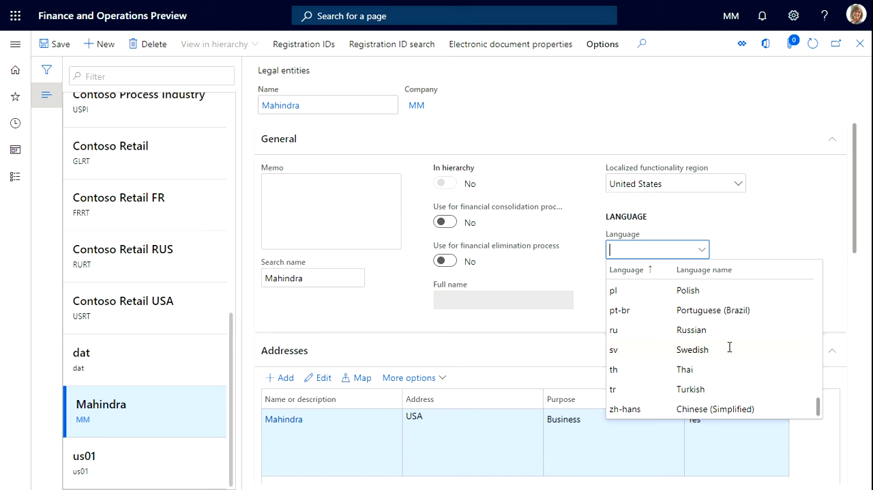
{"action": "scroll", "scroll_direction": "up", "scroll_amount": 3}
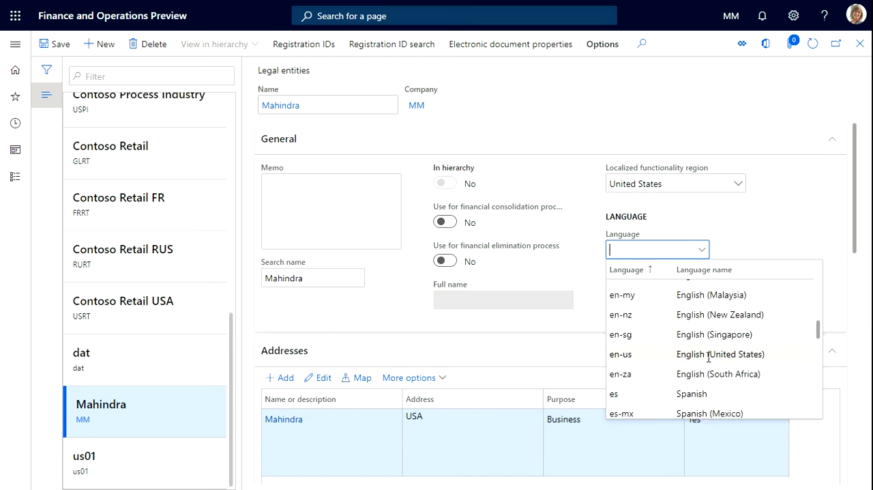
{"action": "left_click", "coordinate": [620, 354]}
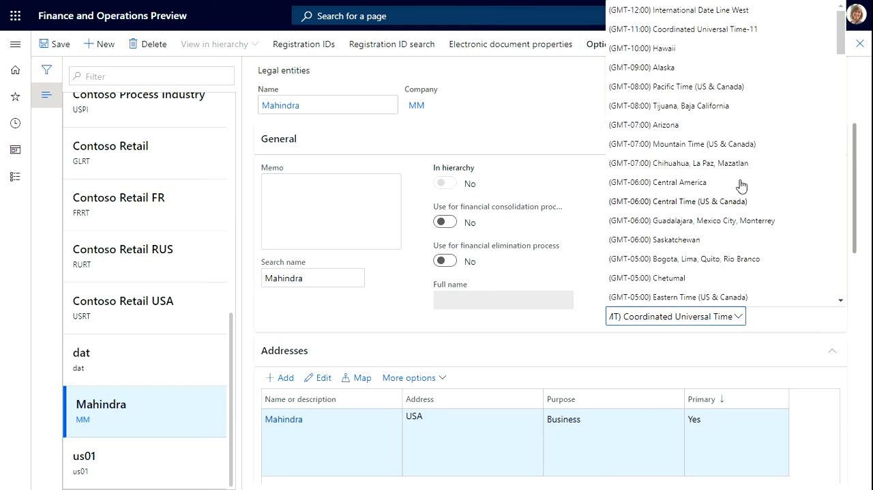
{"action": "mouse_move", "coordinate": [710, 96]}
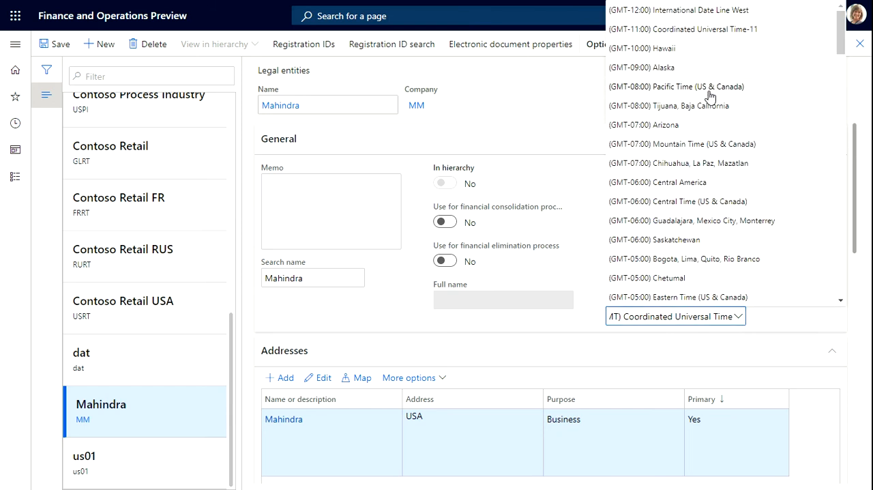
{"action": "left_click", "coordinate": [676, 86]}
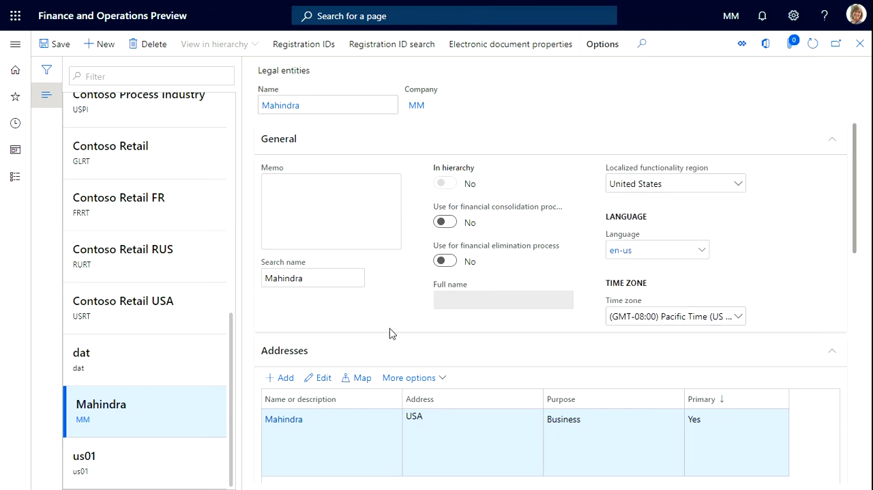
{"action": "scroll", "scroll_direction": "down", "scroll_amount": 3}
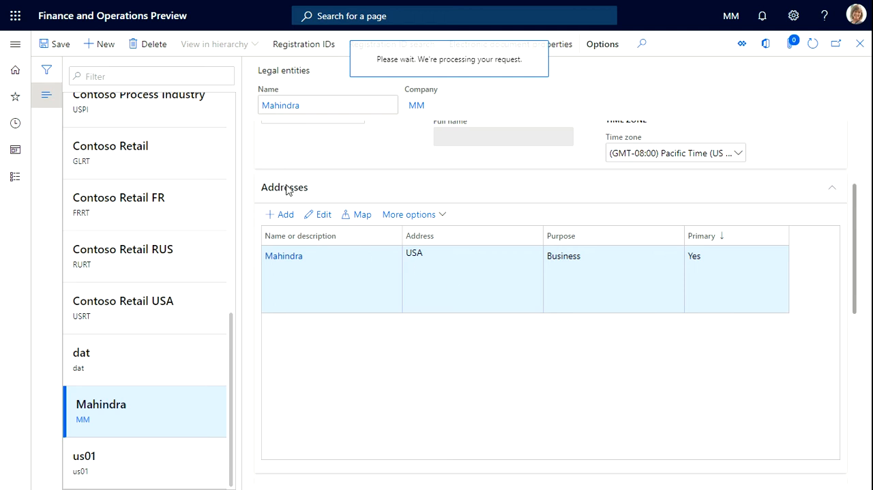
Open Mahindra's primary business address in the Edit address pane and close it unchanged.
{"action": "left_click", "coordinate": [317, 214]}
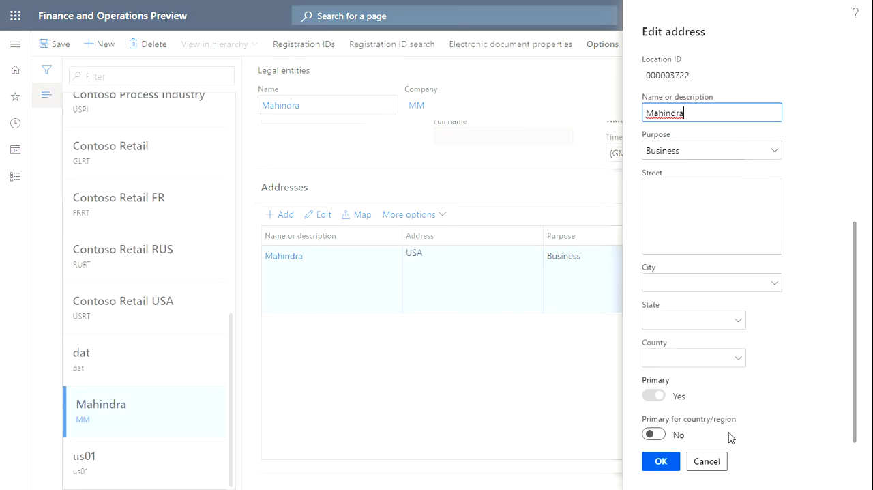
{"action": "mouse_move", "coordinate": [717, 350]}
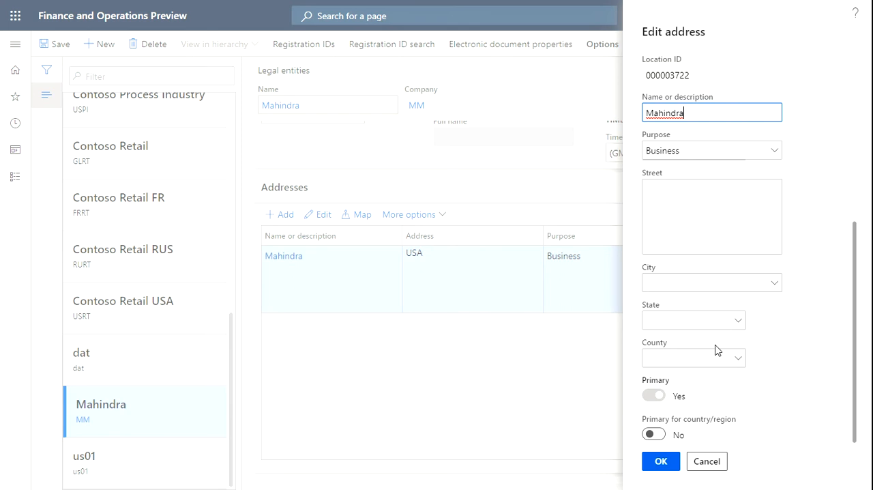
{"action": "left_click", "coordinate": [660, 461]}
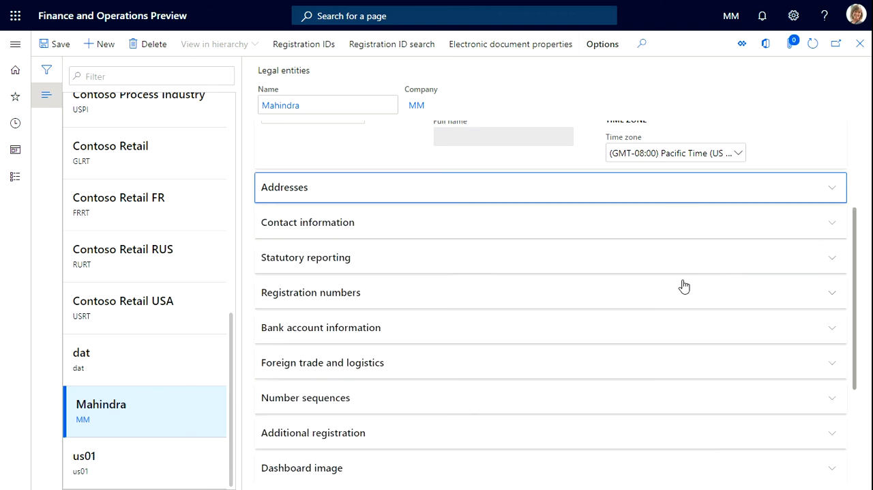
{"action": "mouse_move", "coordinate": [833, 227]}
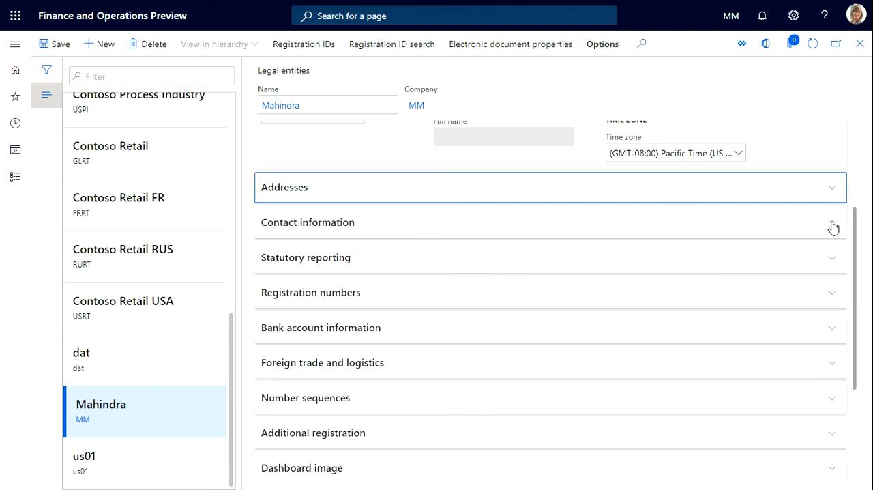
Expand Contact information to review types from phone to LinkedIn, then collapse it.
{"action": "left_click", "coordinate": [308, 221]}
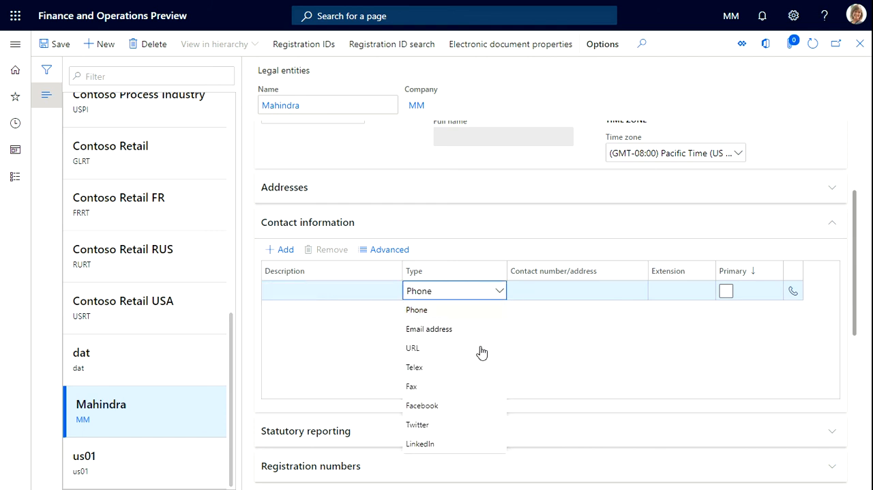
{"action": "mouse_move", "coordinate": [447, 417]}
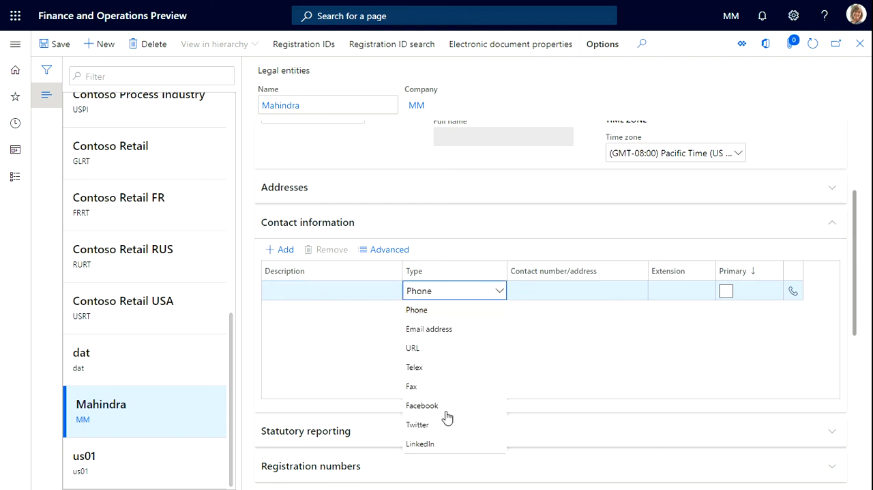
{"action": "mouse_move", "coordinate": [429, 414]}
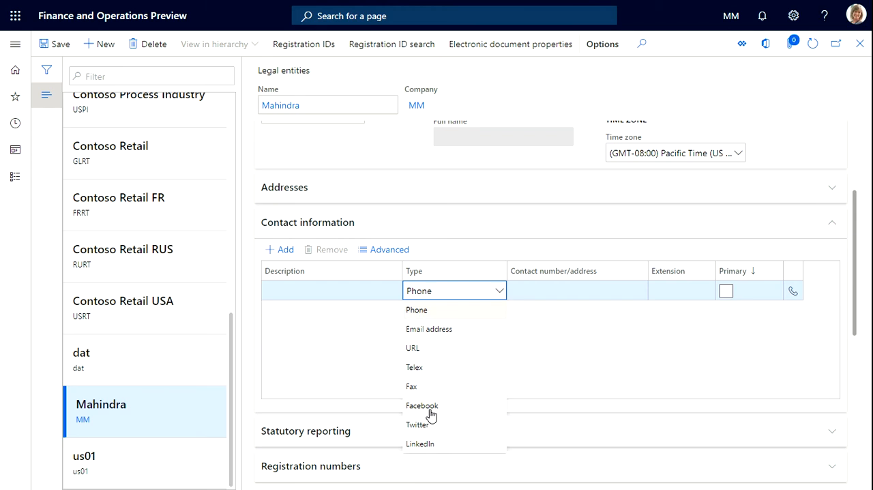
{"action": "mouse_move", "coordinate": [407, 378]}
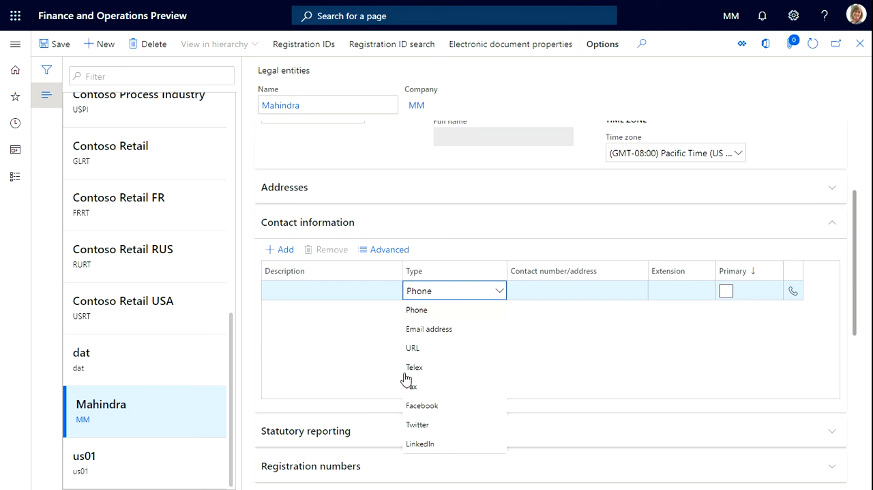
{"action": "left_click", "coordinate": [417, 309]}
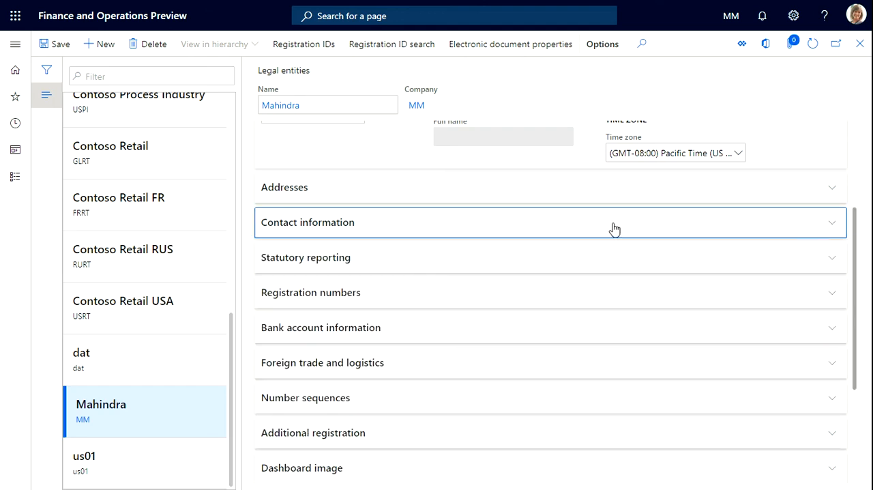
{"action": "mouse_move", "coordinate": [835, 259]}
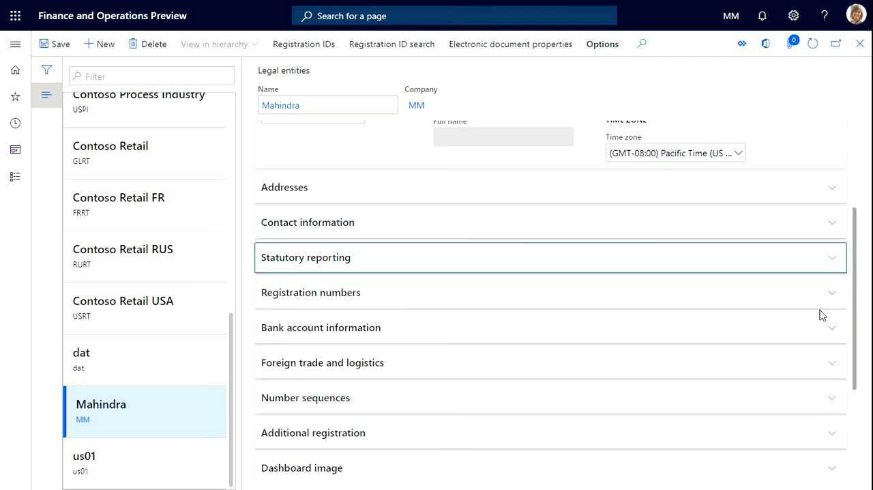
{"action": "mouse_move", "coordinate": [817, 287]}
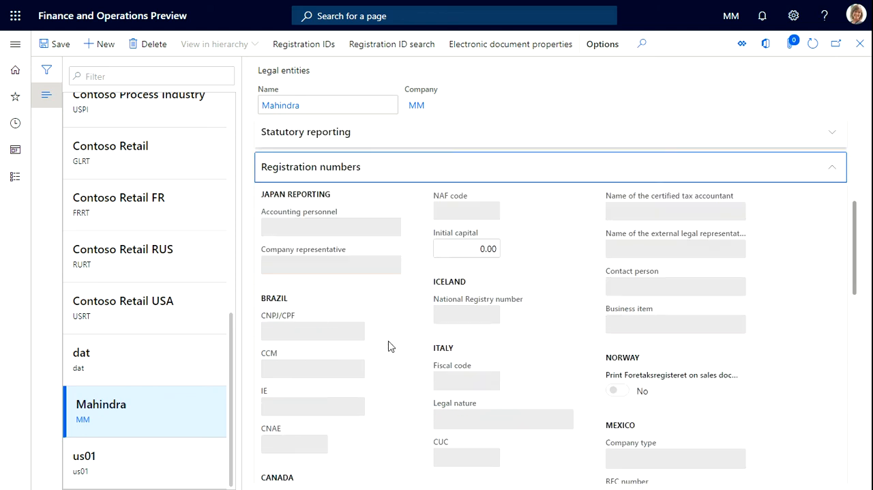
Collapse Registration numbers, then review and collapse the empty Number sequences grid.
{"action": "scroll", "scroll_direction": "up", "scroll_amount": 3}
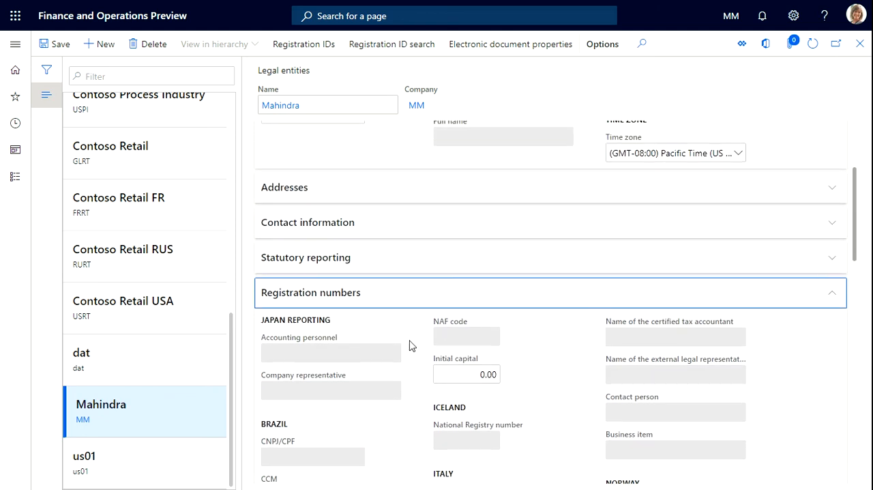
{"action": "left_click", "coordinate": [831, 291]}
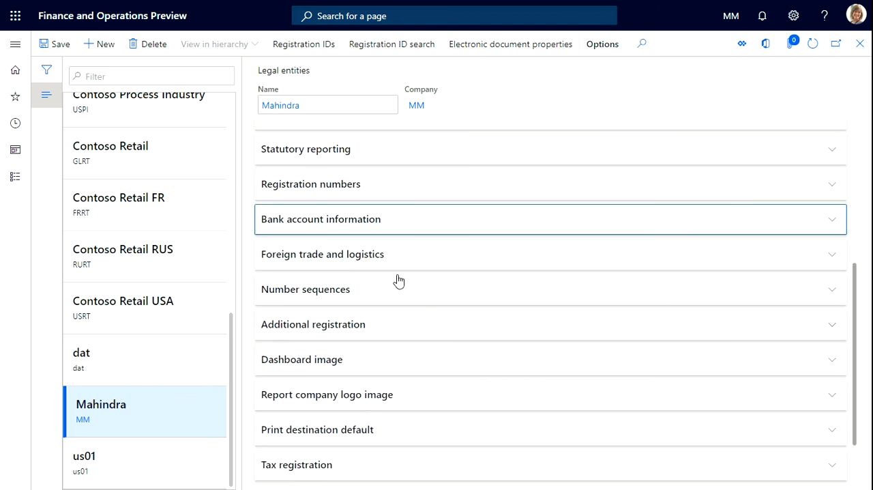
{"action": "scroll", "scroll_direction": "down", "scroll_amount": 3}
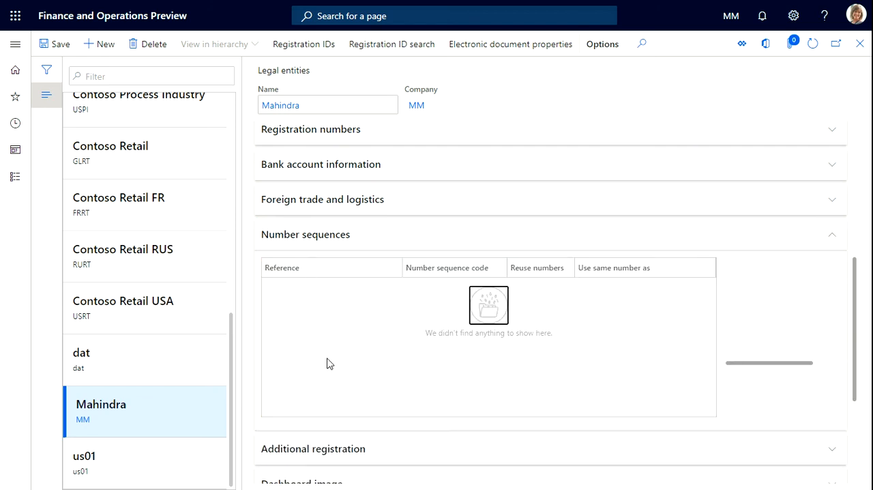
{"action": "mouse_move", "coordinate": [353, 290]}
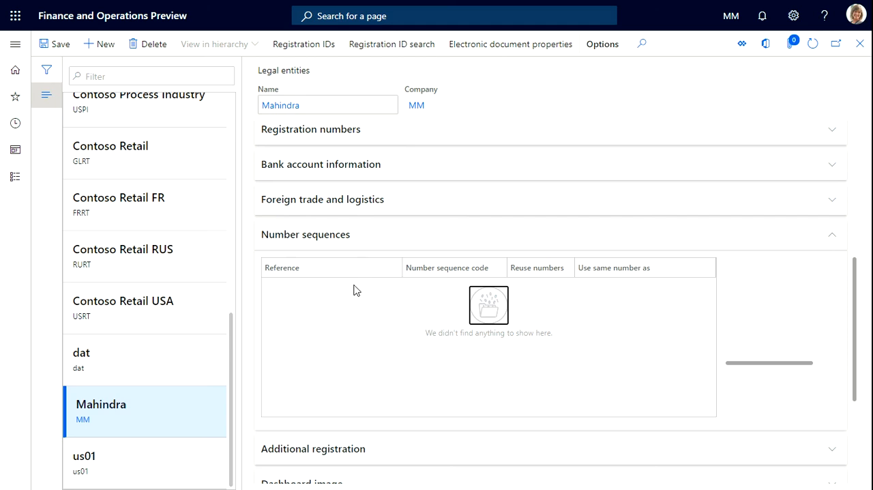
{"action": "mouse_move", "coordinate": [385, 322]}
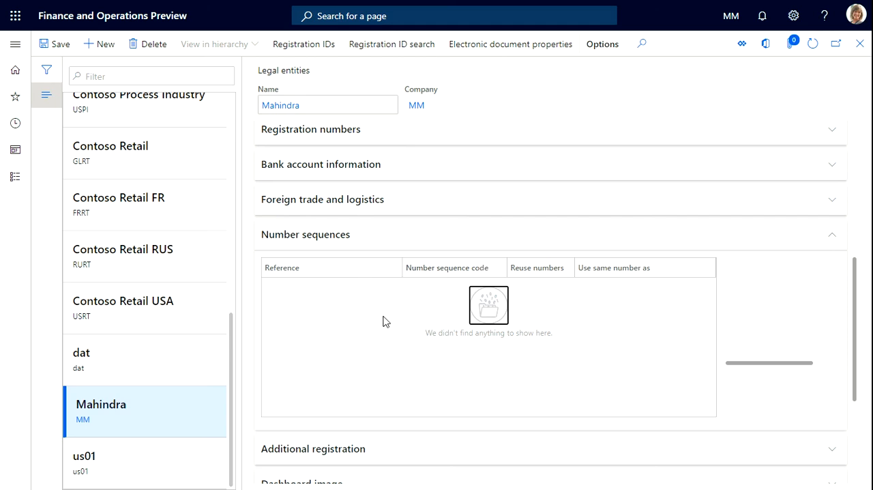
{"action": "mouse_move", "coordinate": [838, 240]}
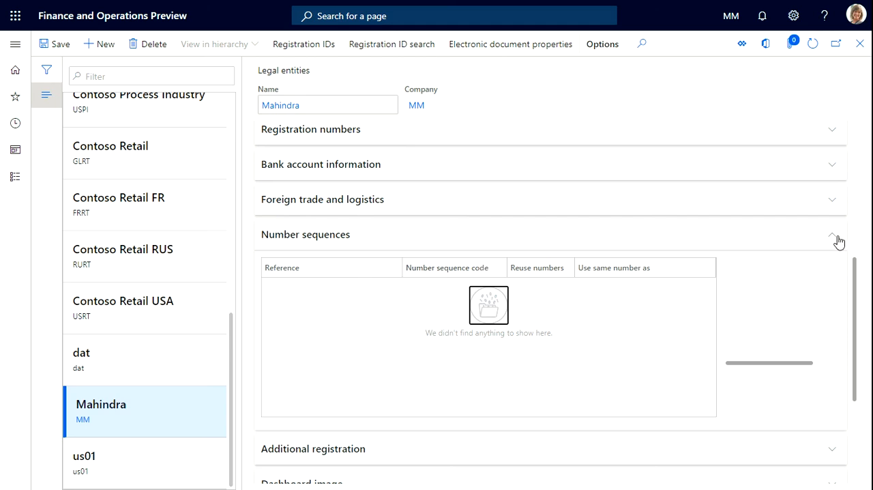
{"action": "left_click", "coordinate": [839, 233]}
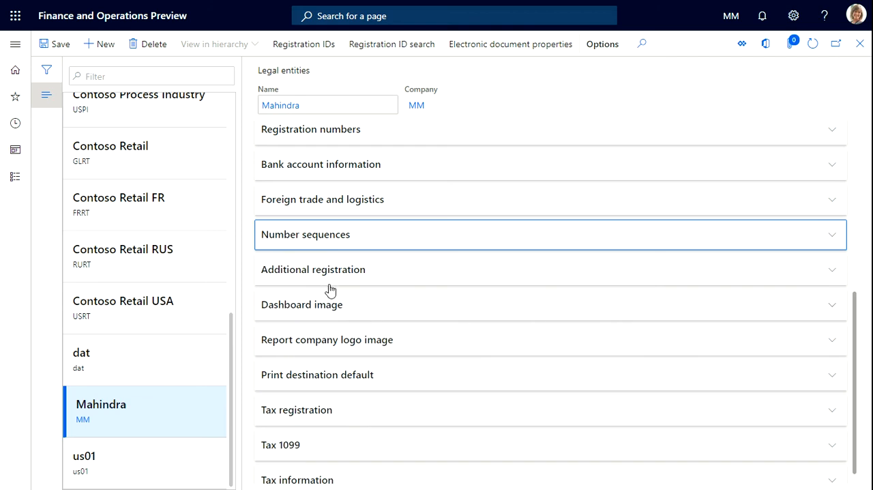
{"action": "scroll", "scroll_direction": "down", "scroll_amount": 3}
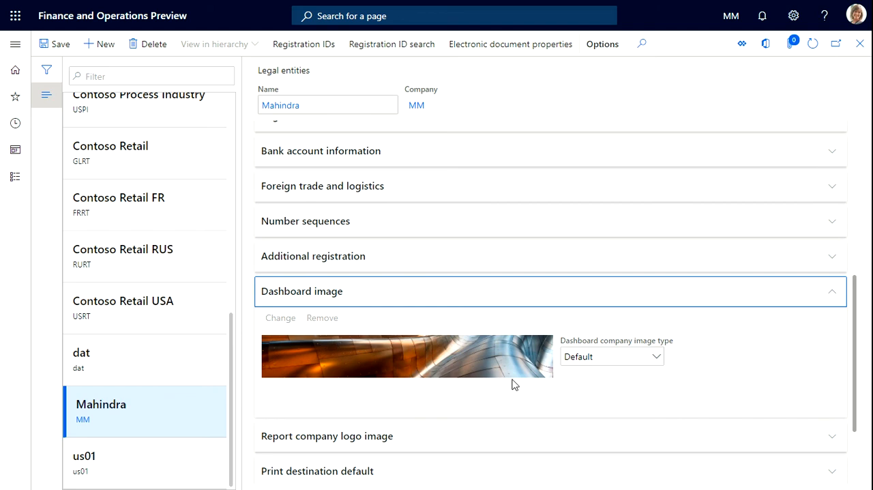
{"action": "mouse_move", "coordinate": [659, 377]}
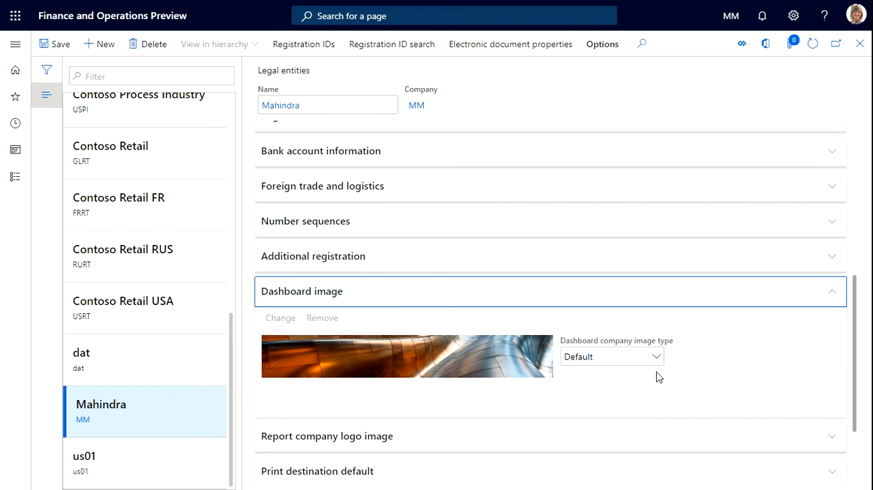
Try dashboard image types Logo and Banner, cancel an image upload, and restore Default.
{"action": "left_click", "coordinate": [610, 355]}
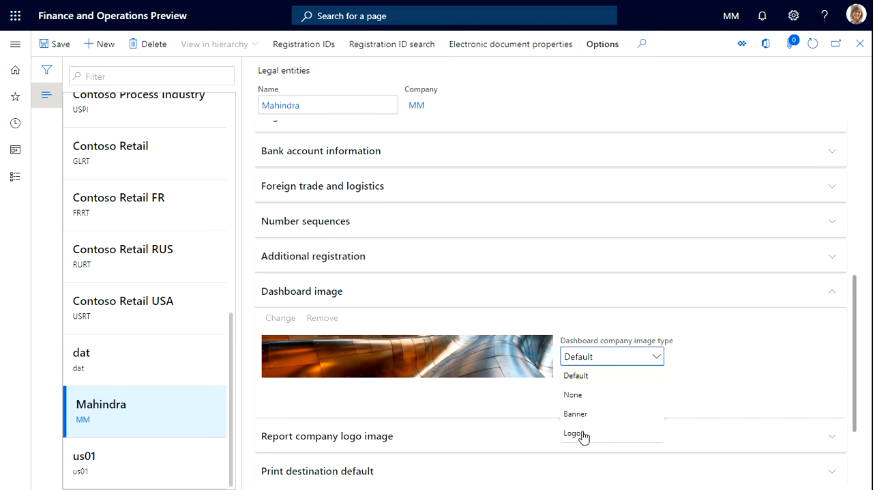
{"action": "left_click", "coordinate": [573, 432]}
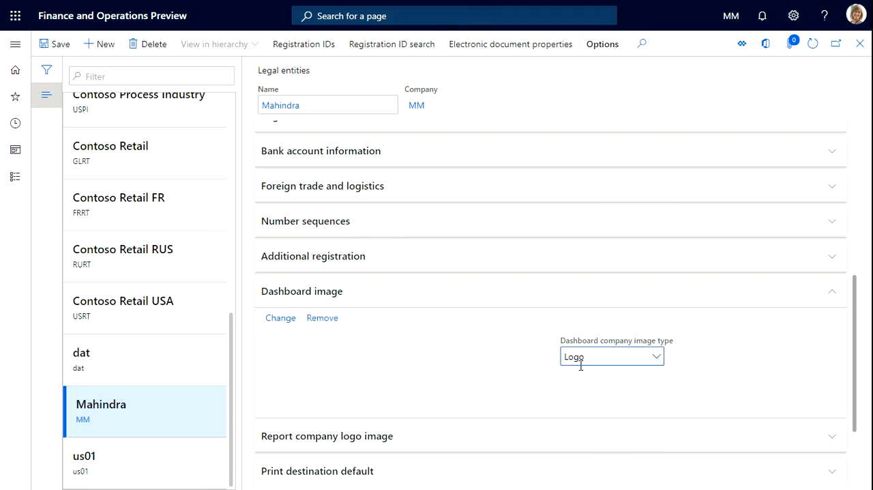
{"action": "left_click", "coordinate": [610, 356]}
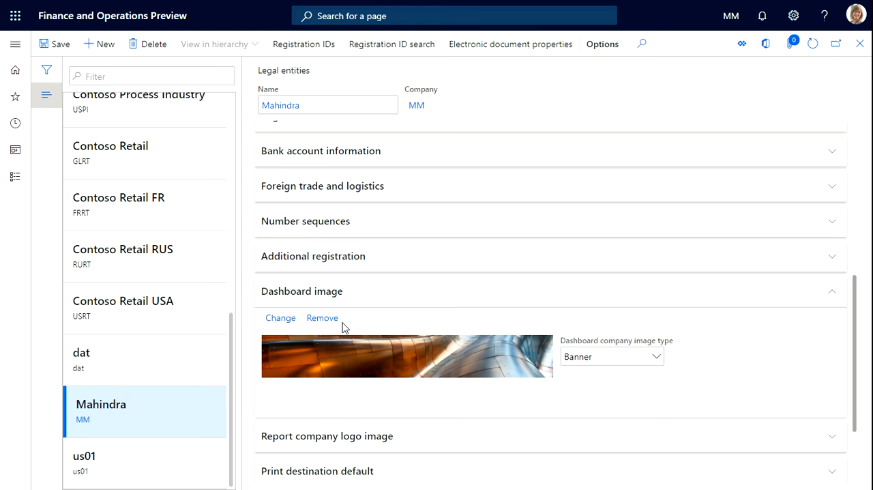
{"action": "left_click", "coordinate": [280, 317]}
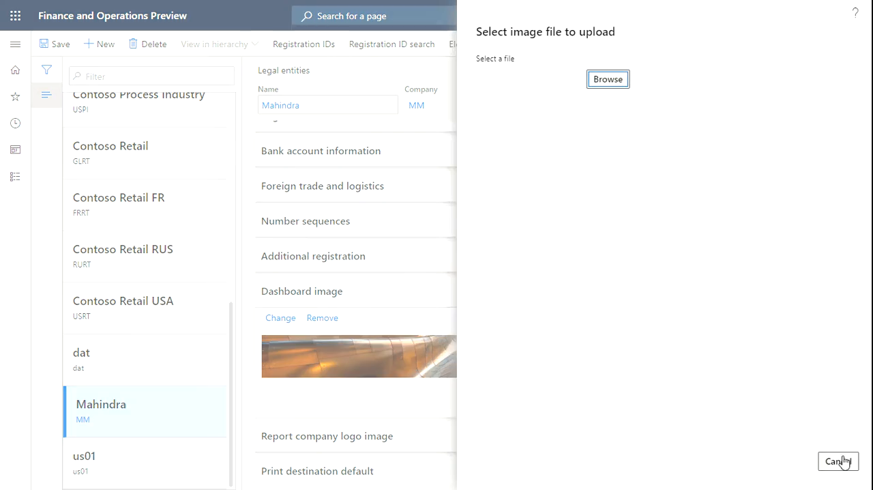
{"action": "left_click", "coordinate": [838, 460]}
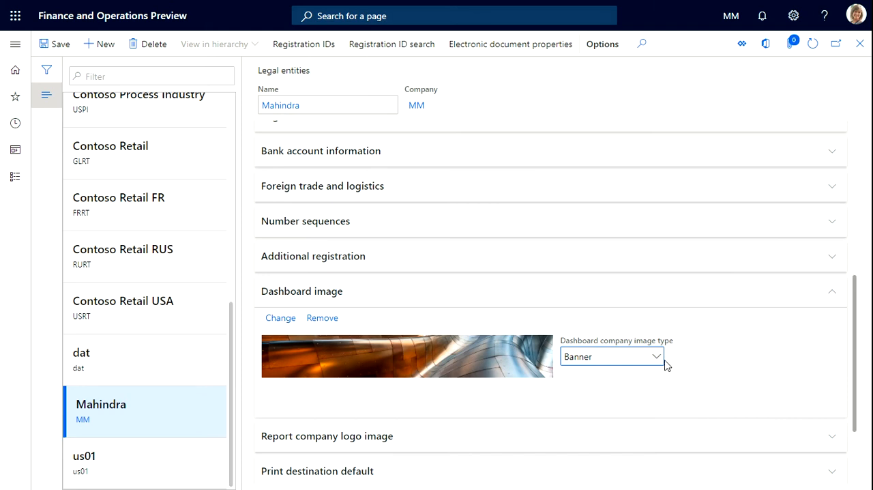
{"action": "left_click", "coordinate": [611, 355]}
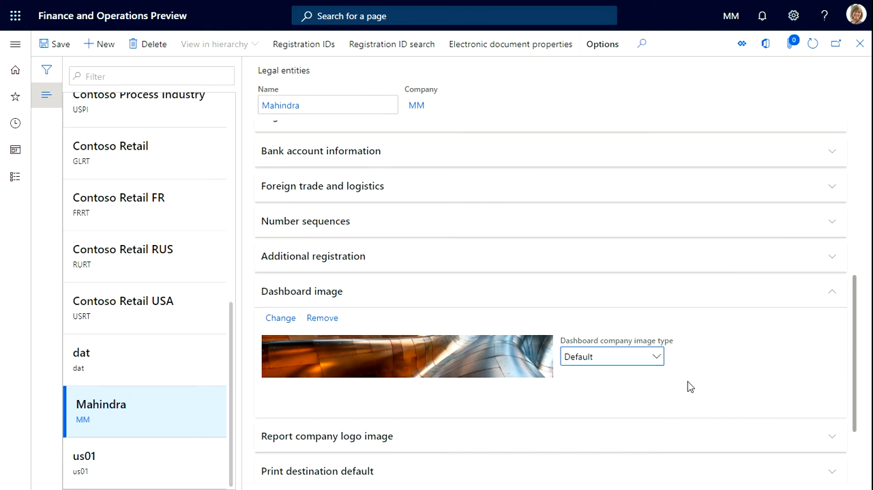
{"action": "scroll", "scroll_direction": "down", "scroll_amount": 3}
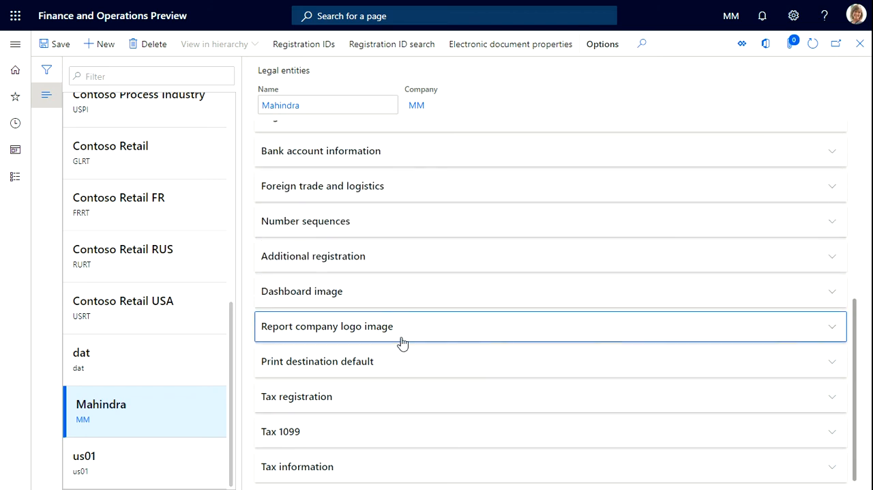
{"action": "mouse_move", "coordinate": [594, 341]}
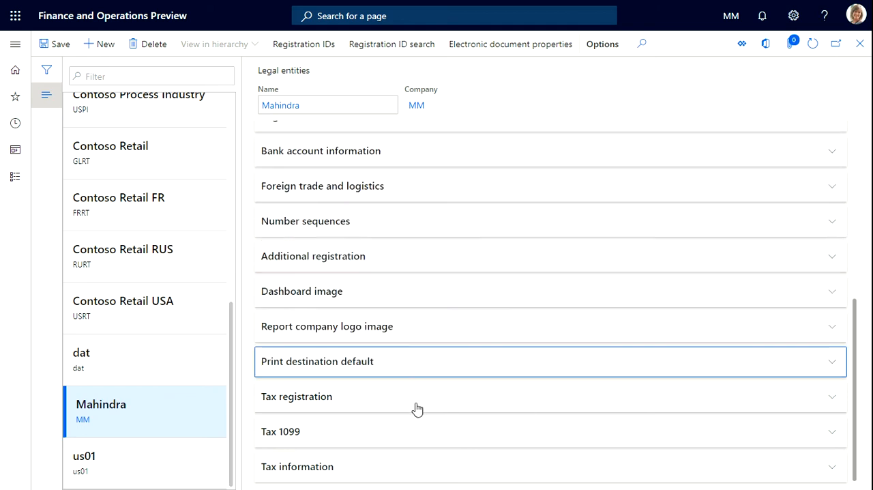
{"action": "mouse_move", "coordinate": [536, 467]}
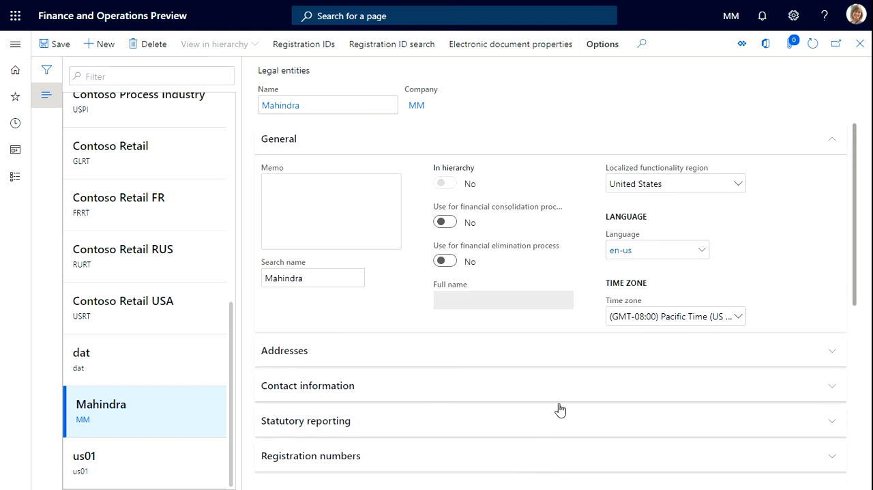
{"action": "mouse_move", "coordinate": [780, 53]}
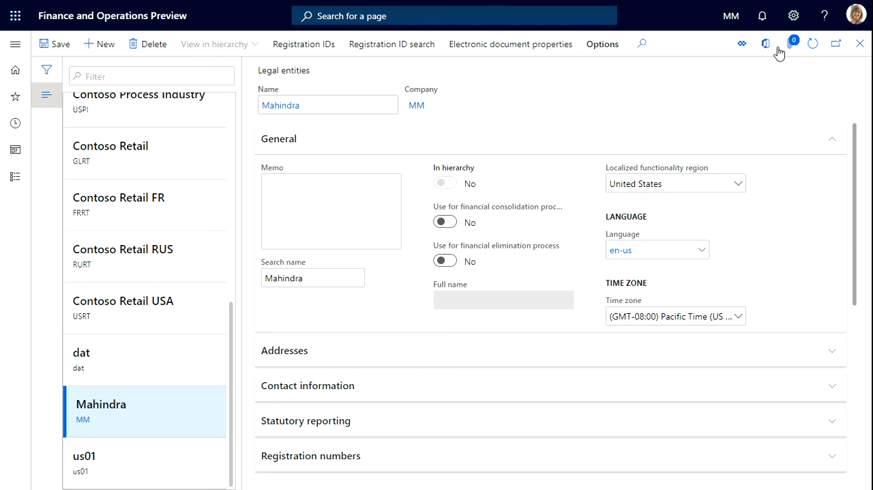
{"action": "mouse_move", "coordinate": [437, 174]}
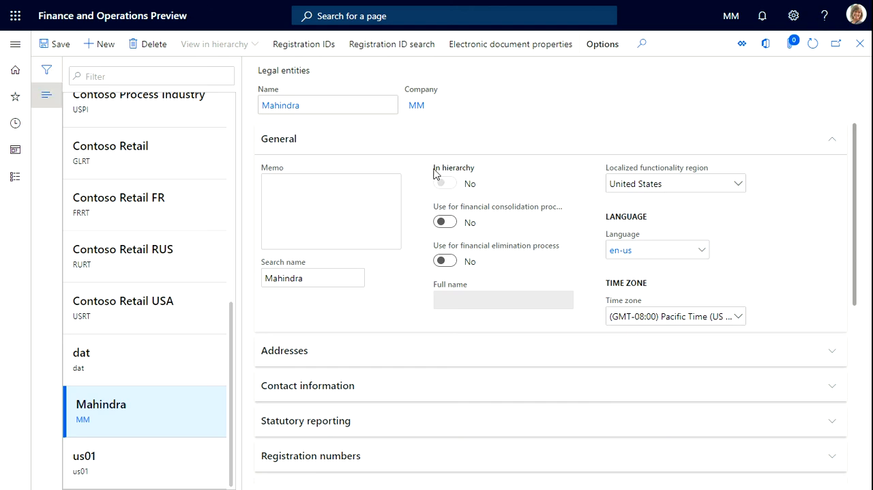
{"action": "mouse_move", "coordinate": [453, 167]}
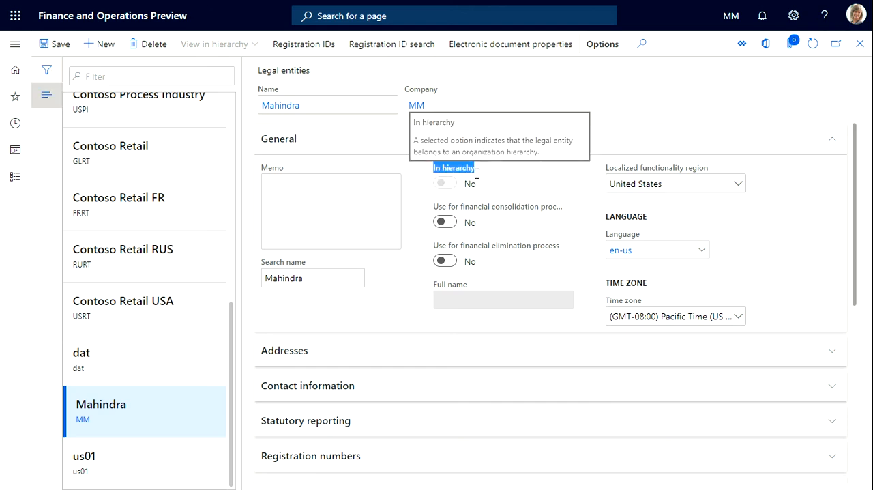
{"action": "mouse_move", "coordinate": [486, 175]}
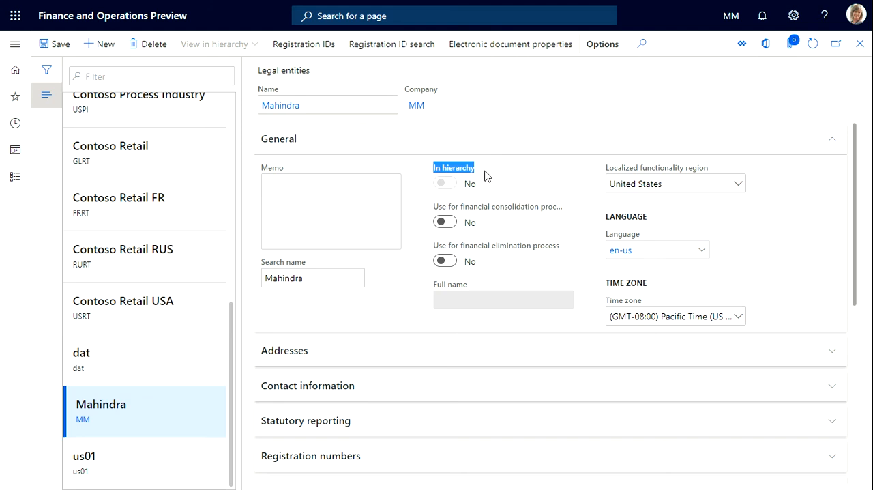